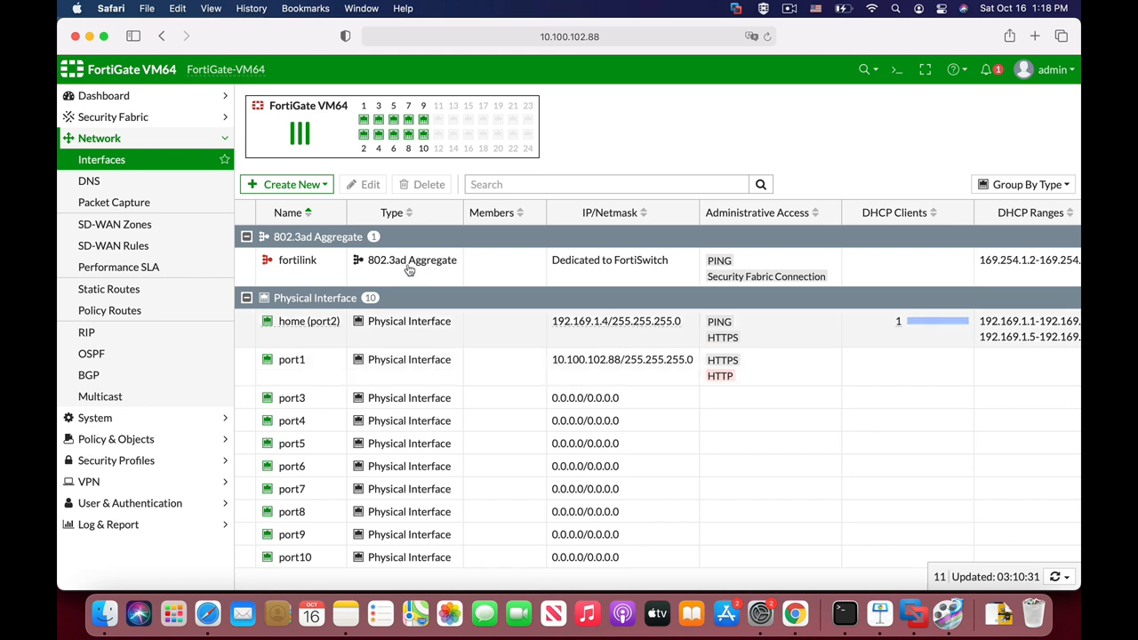
Step: Double-click port3 in the Network > Interfaces list to edit it
{"action": "left_click", "coordinate": [292, 397]}
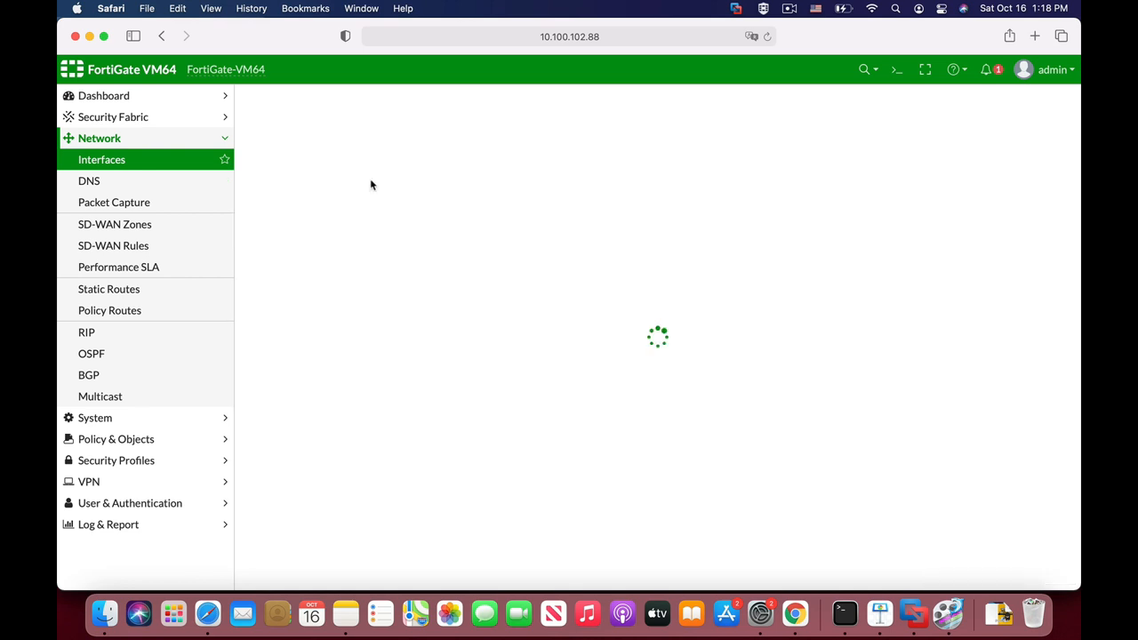
Step: Set port3's alias to ubuntu, role to LAN, IP to 192.168.1.4/24, and enable its DHCP server
{"action": "type", "text": "ubuntu"}
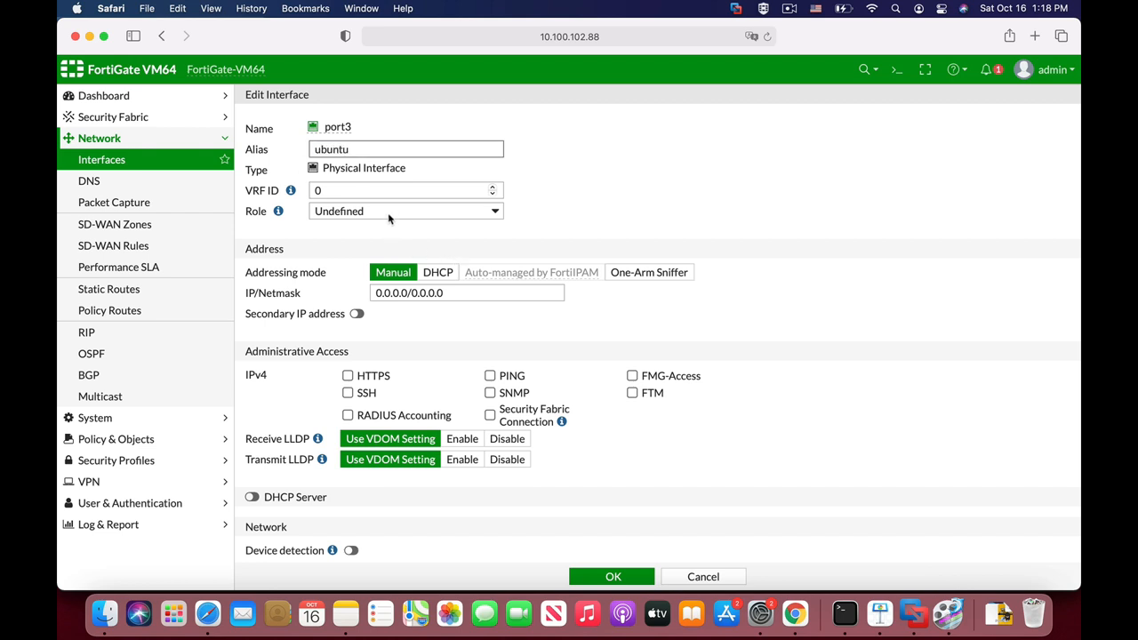
{"action": "left_click", "coordinate": [406, 211]}
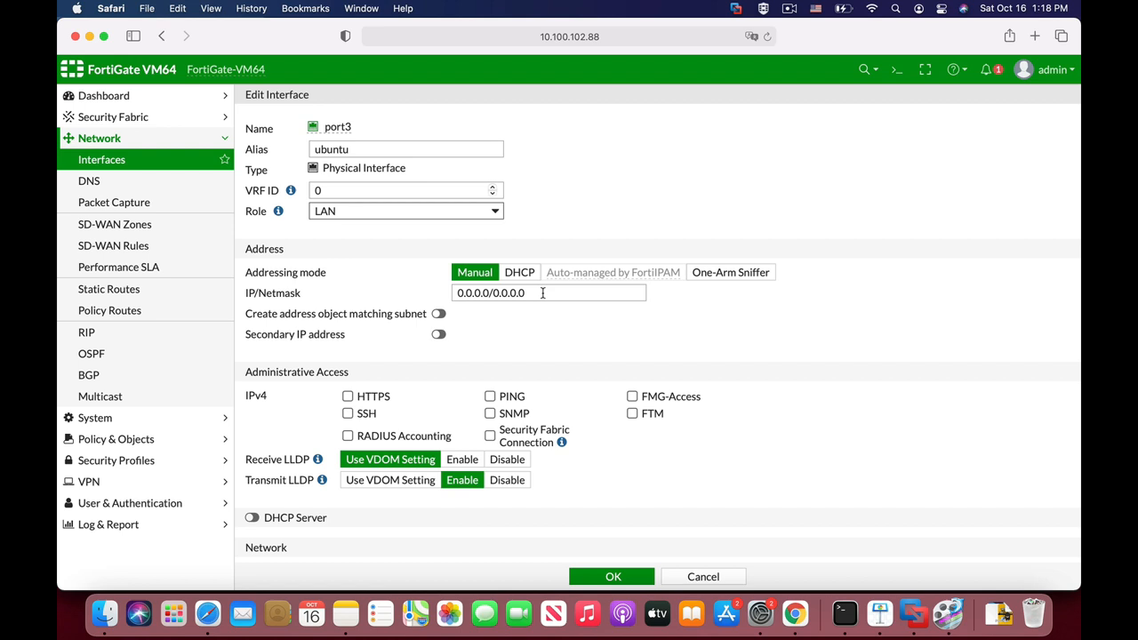
{"action": "type", "text": "192"}
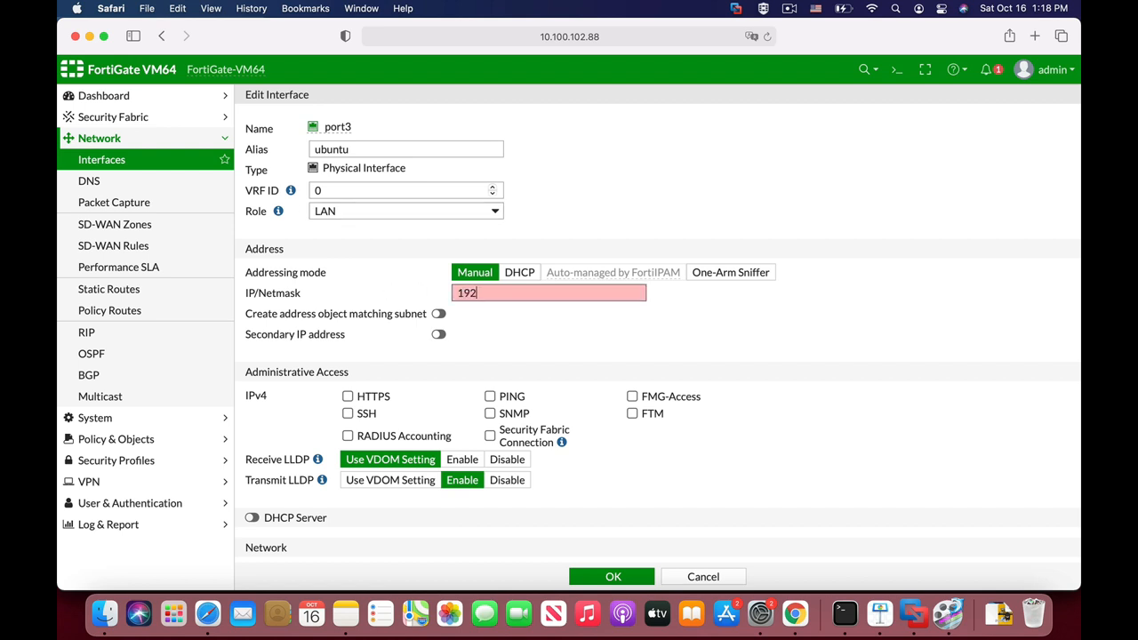
{"action": "type", "text": "."}
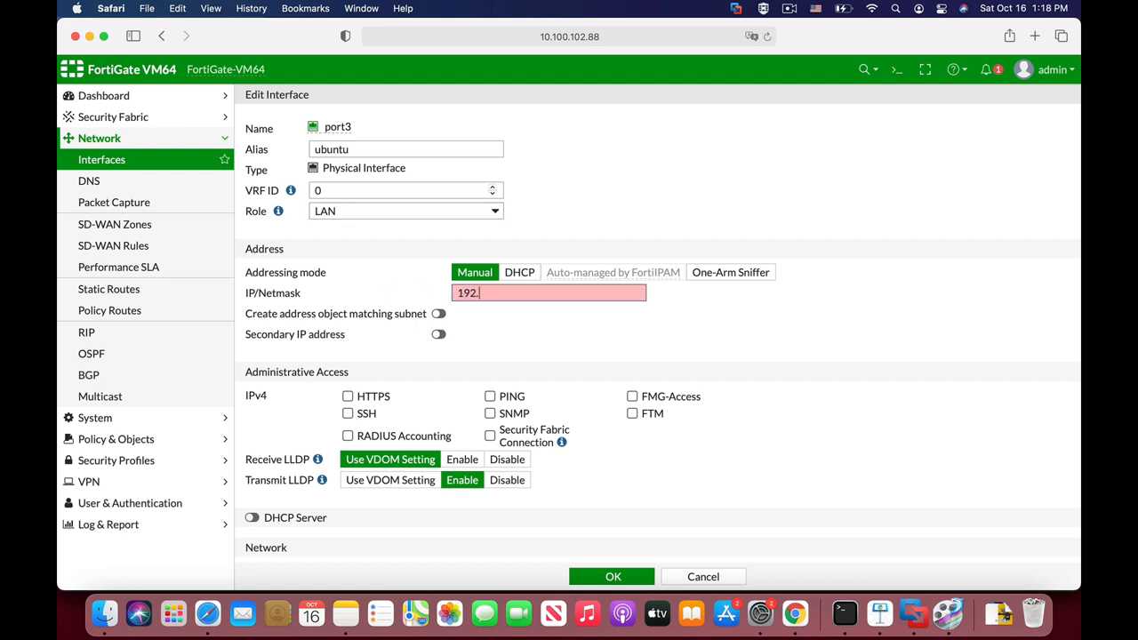
{"action": "type", "text": "168.1.4/"}
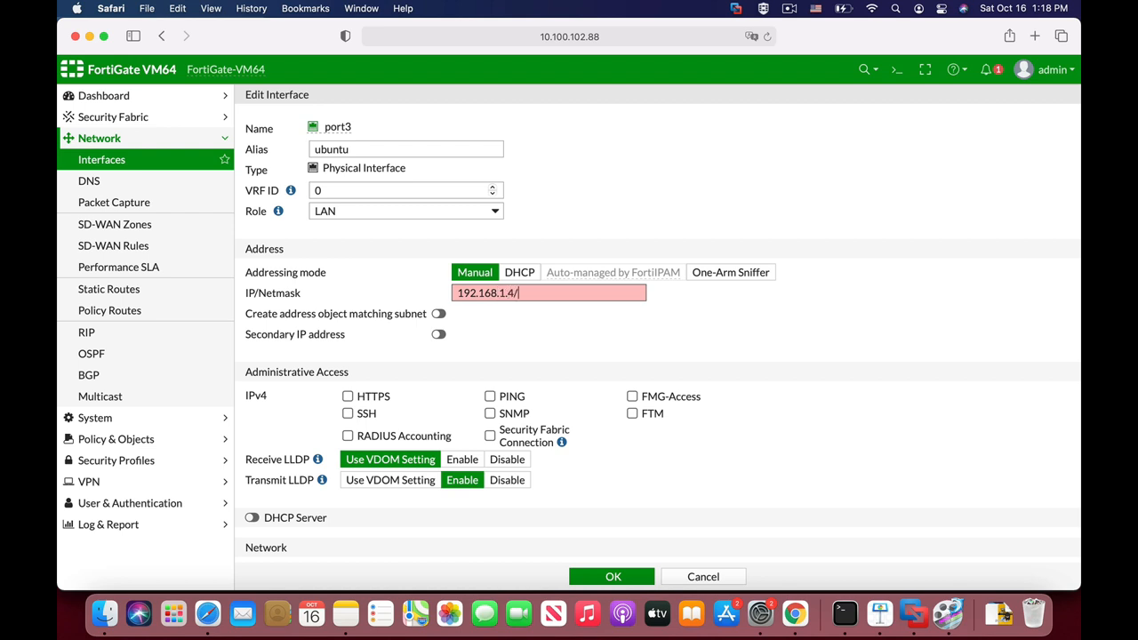
{"action": "type", "text": "24"}
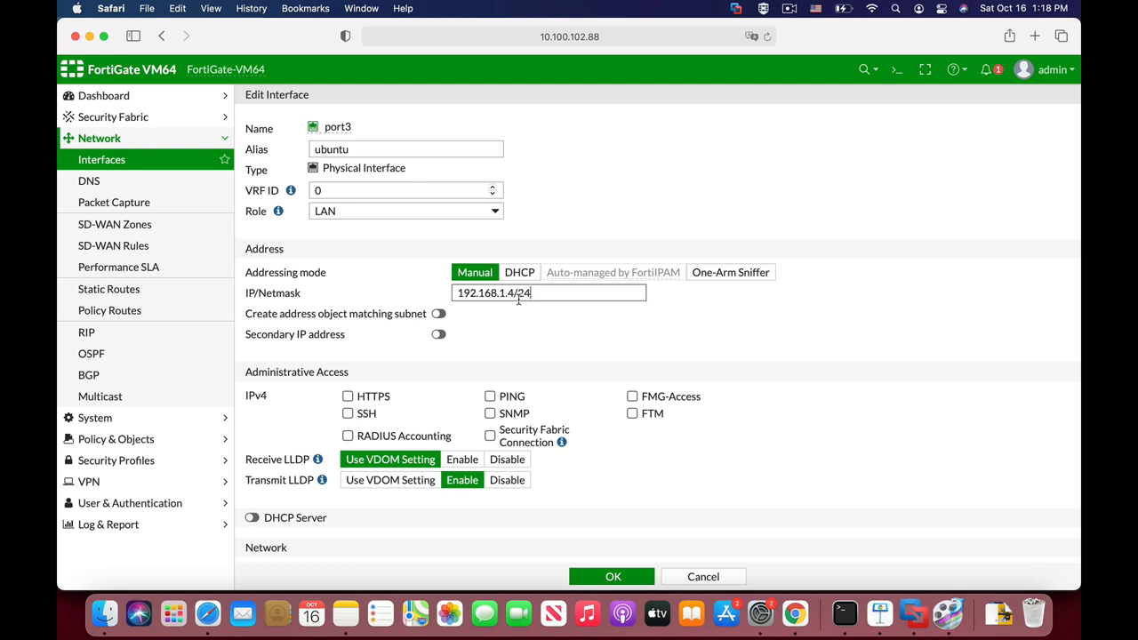
{"action": "mouse_move", "coordinate": [321, 392]}
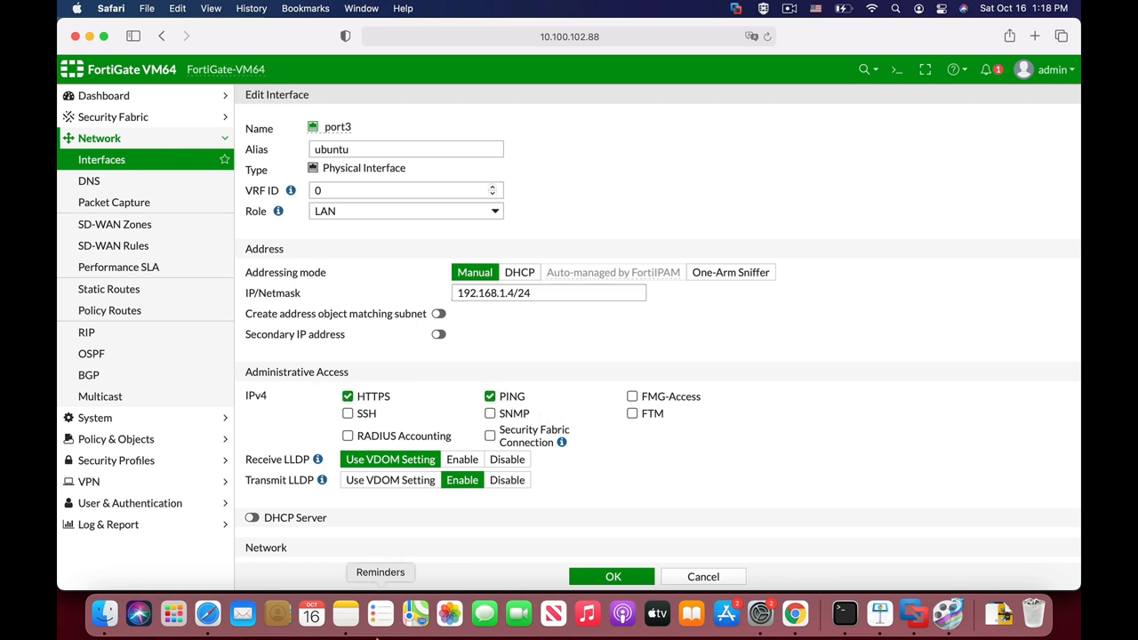
{"action": "scroll", "scroll_direction": "down", "scroll_amount": 3}
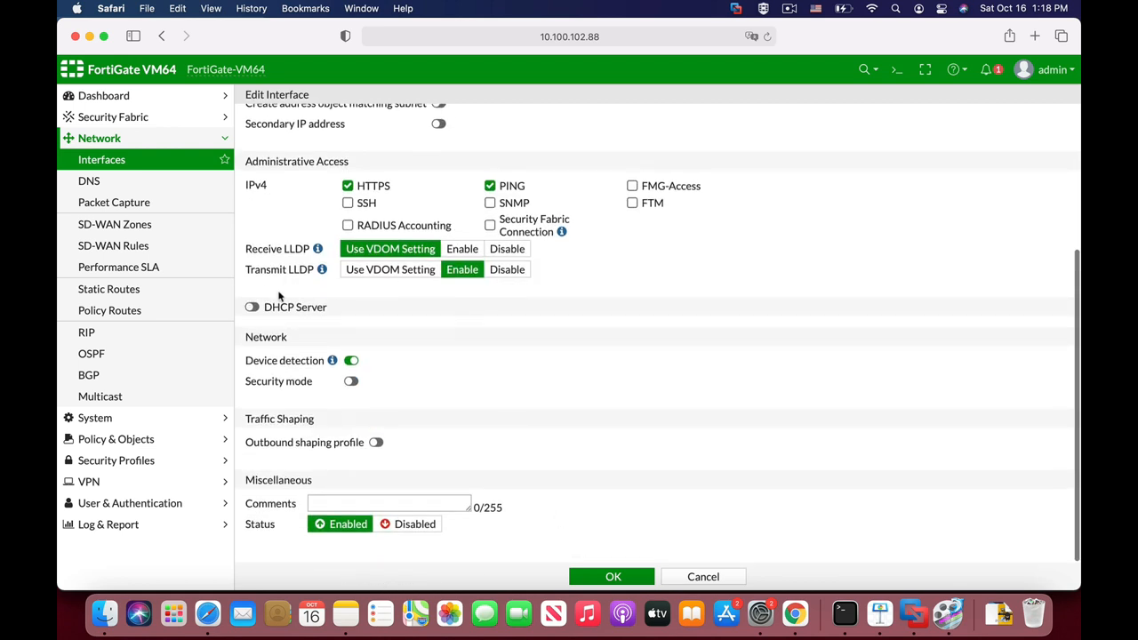
{"action": "left_click", "coordinate": [251, 307]}
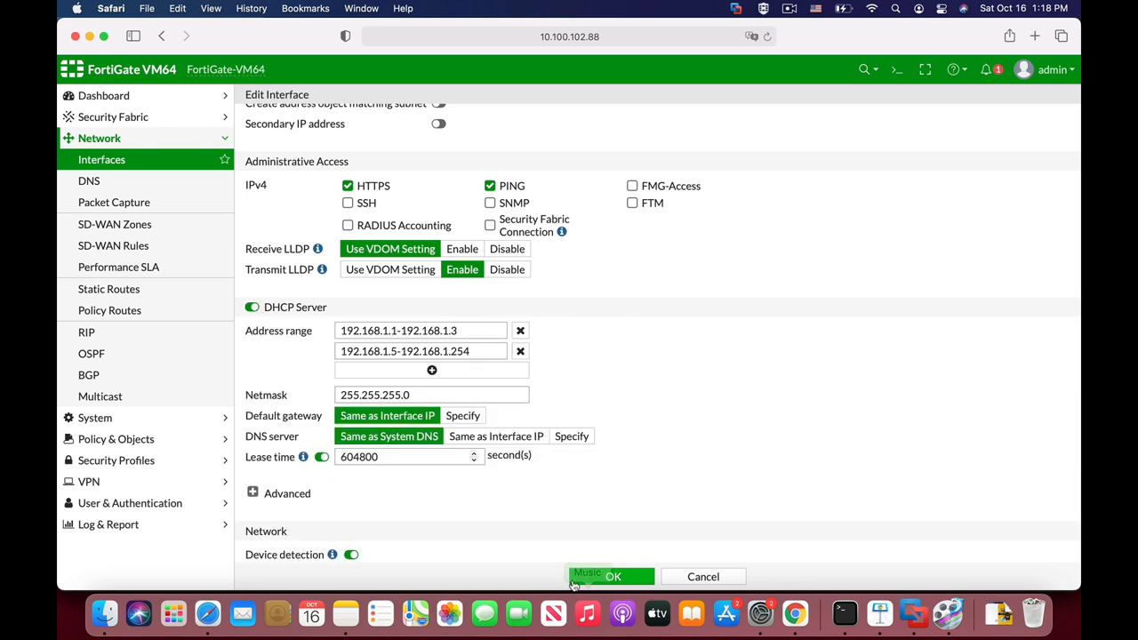
{"action": "mouse_move", "coordinate": [551, 540]}
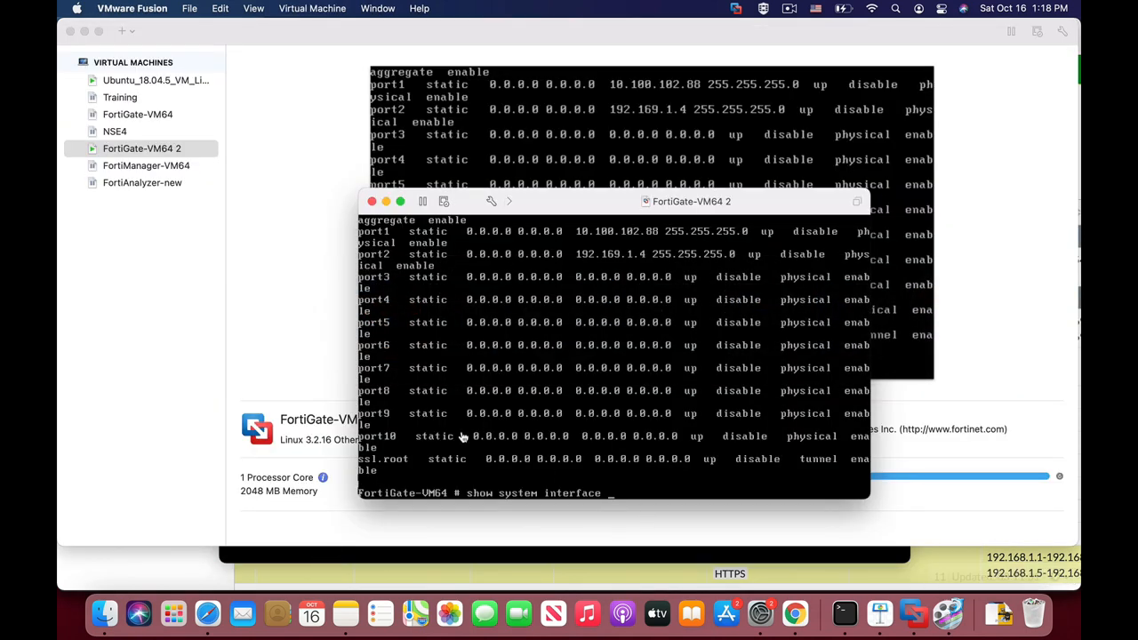
{"action": "mouse_move", "coordinate": [455, 396]}
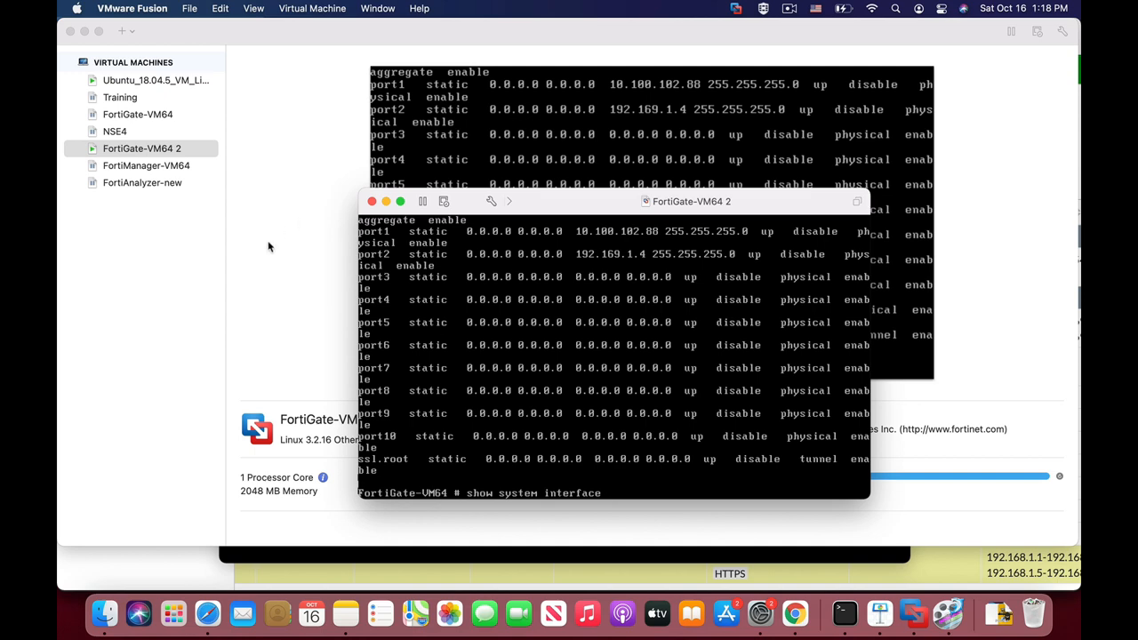
Step: Select the Ubuntu_18.04.5_VM_LinuxVMImages virtual machine and open its context menu
{"action": "left_click", "coordinate": [155, 80]}
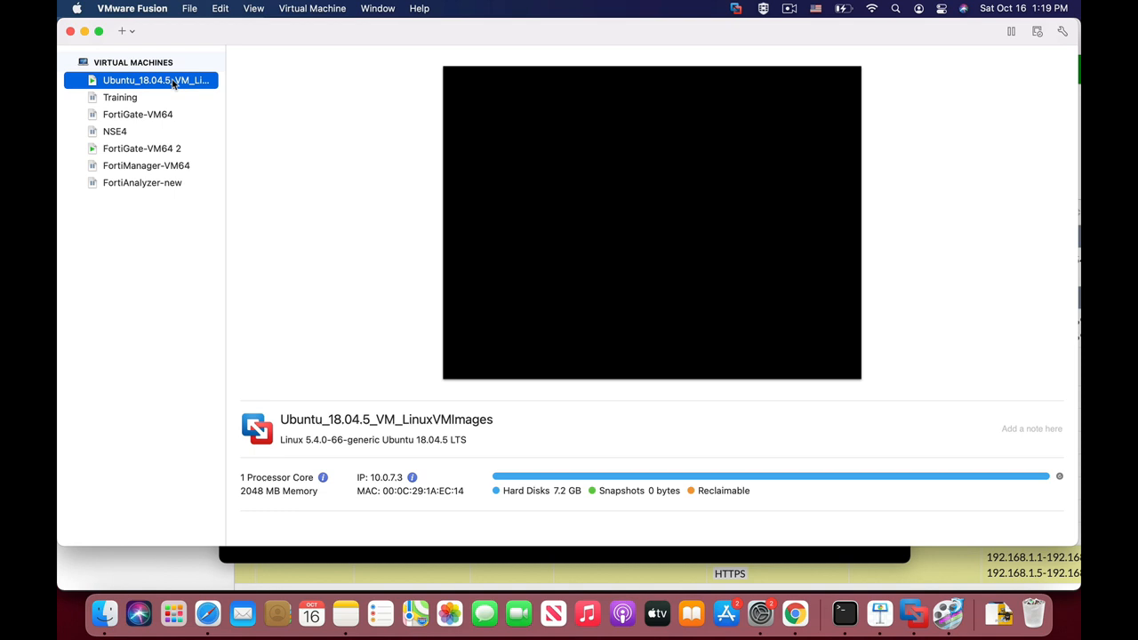
{"action": "right_click", "coordinate": [155, 80]}
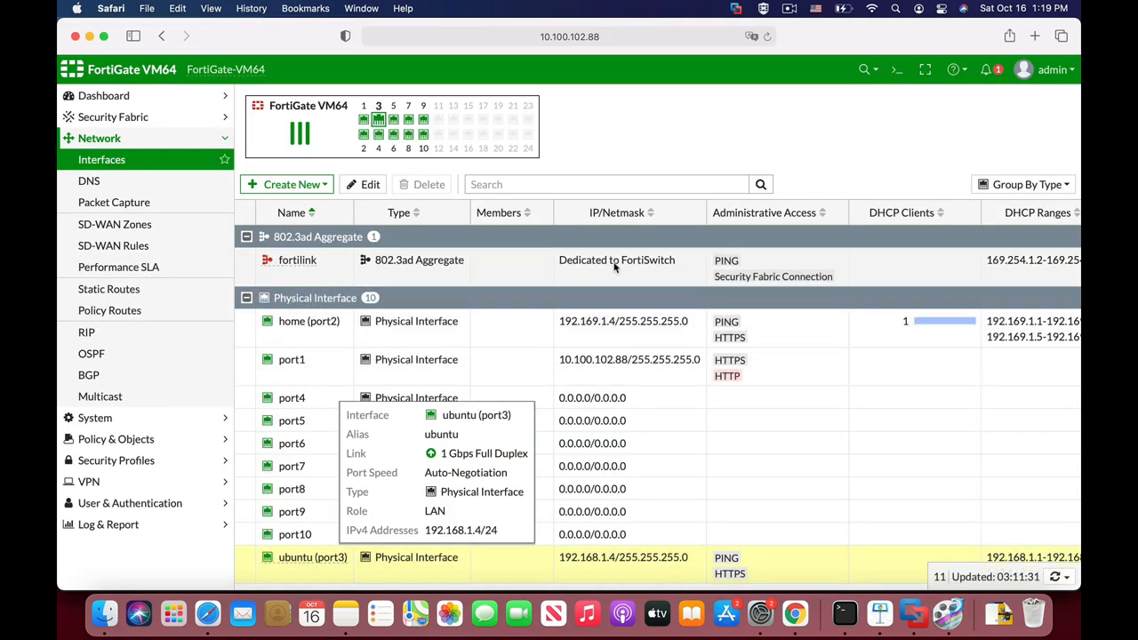
{"action": "mouse_move", "coordinate": [224, 257]}
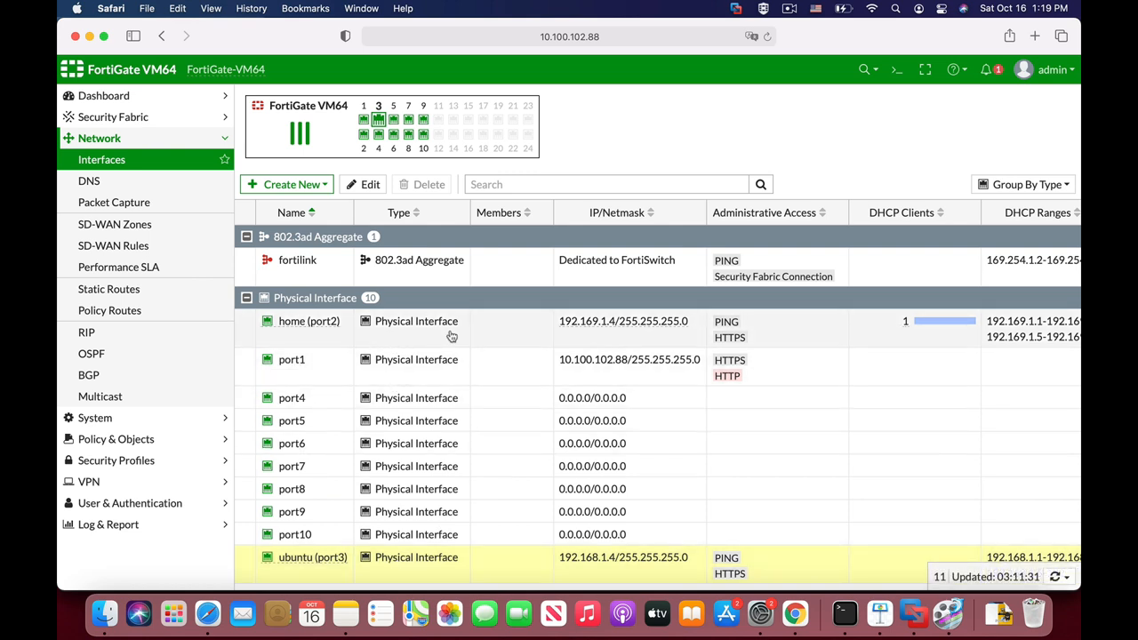
{"action": "mouse_move", "coordinate": [86, 331]}
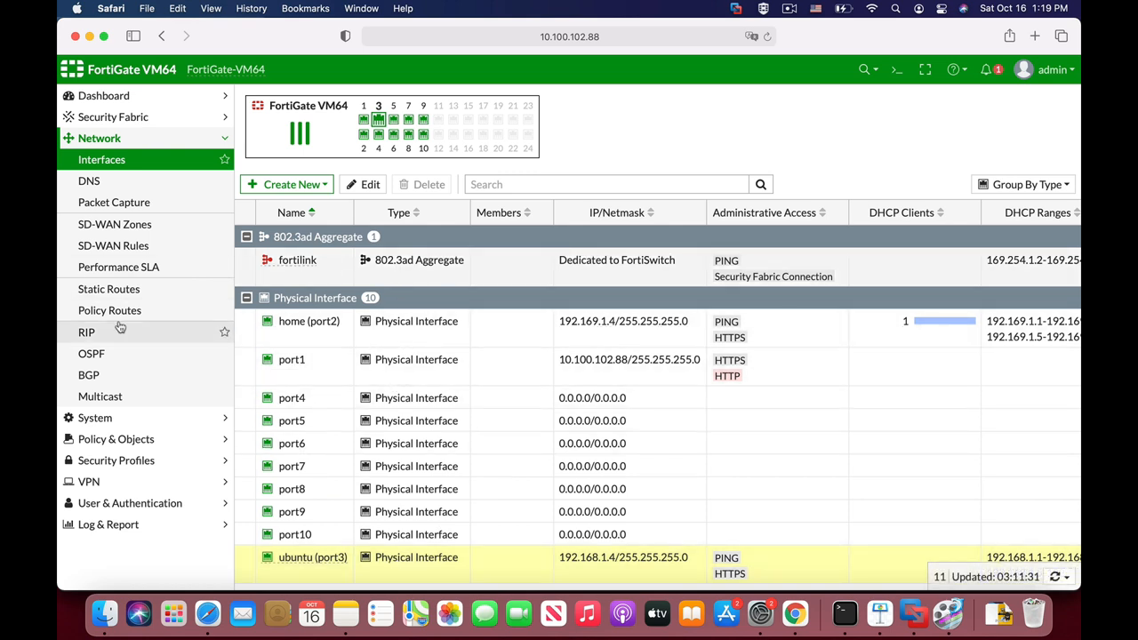
{"action": "left_click", "coordinate": [116, 180]}
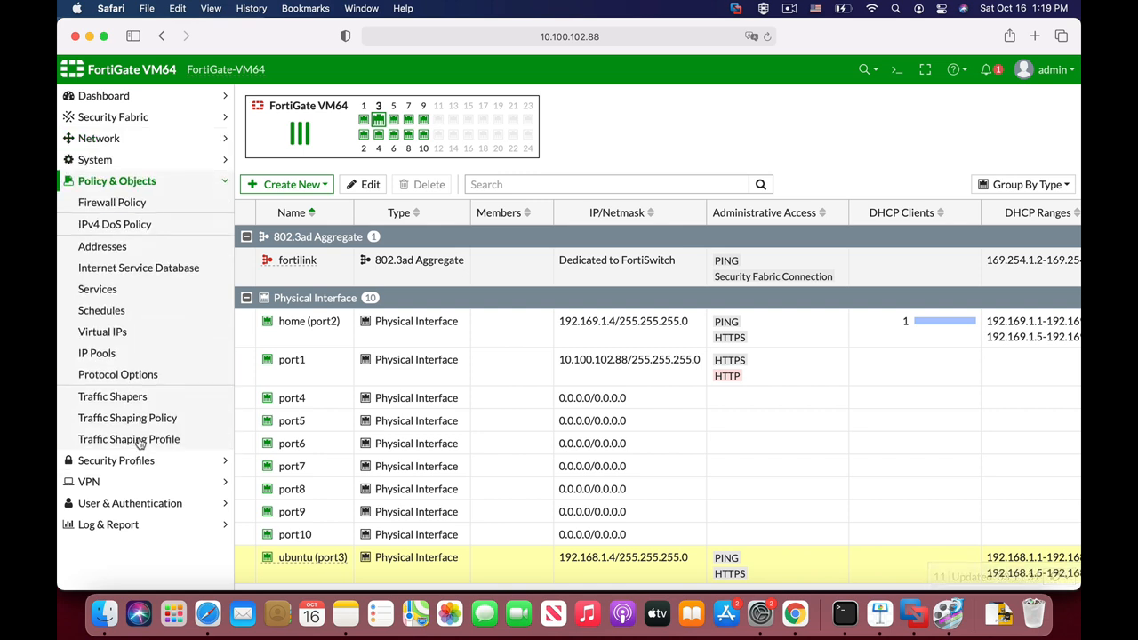
{"action": "left_click", "coordinate": [286, 184]}
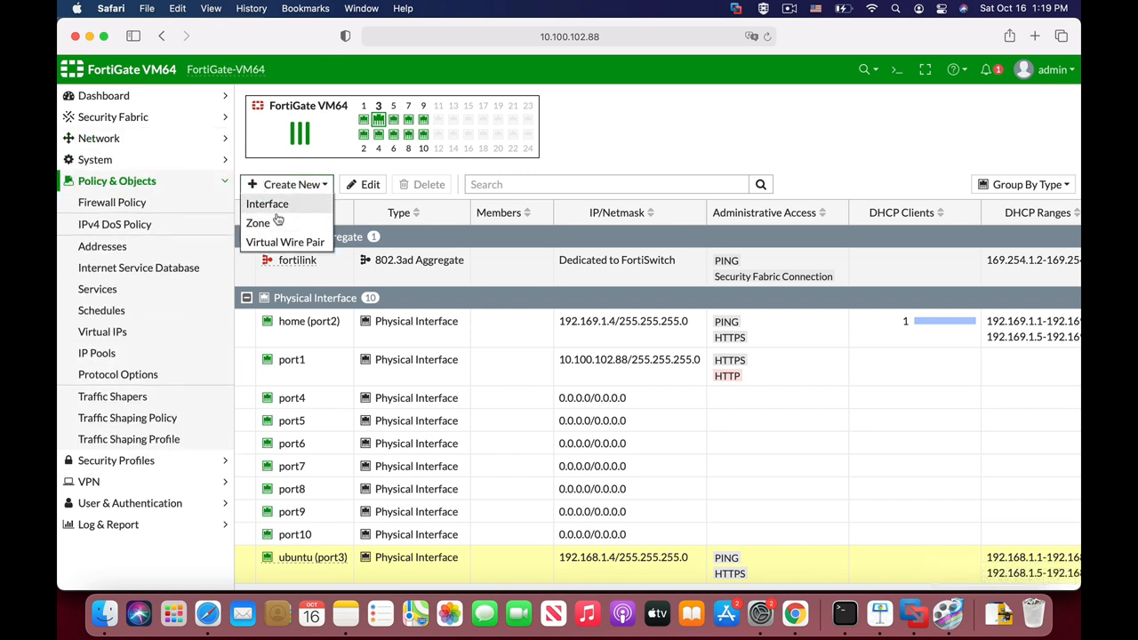
Step: Save policy lan_wan allowing all traffic from ubuntu (port3) out port1, then view Static Routes
{"action": "left_click", "coordinate": [112, 202]}
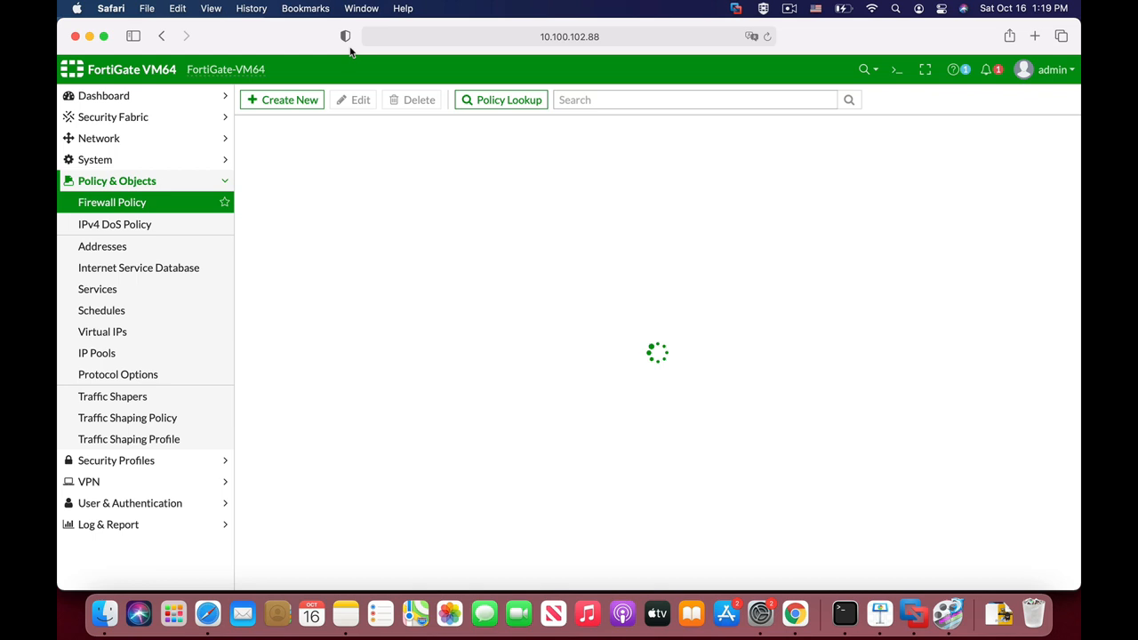
{"action": "left_click", "coordinate": [282, 99]}
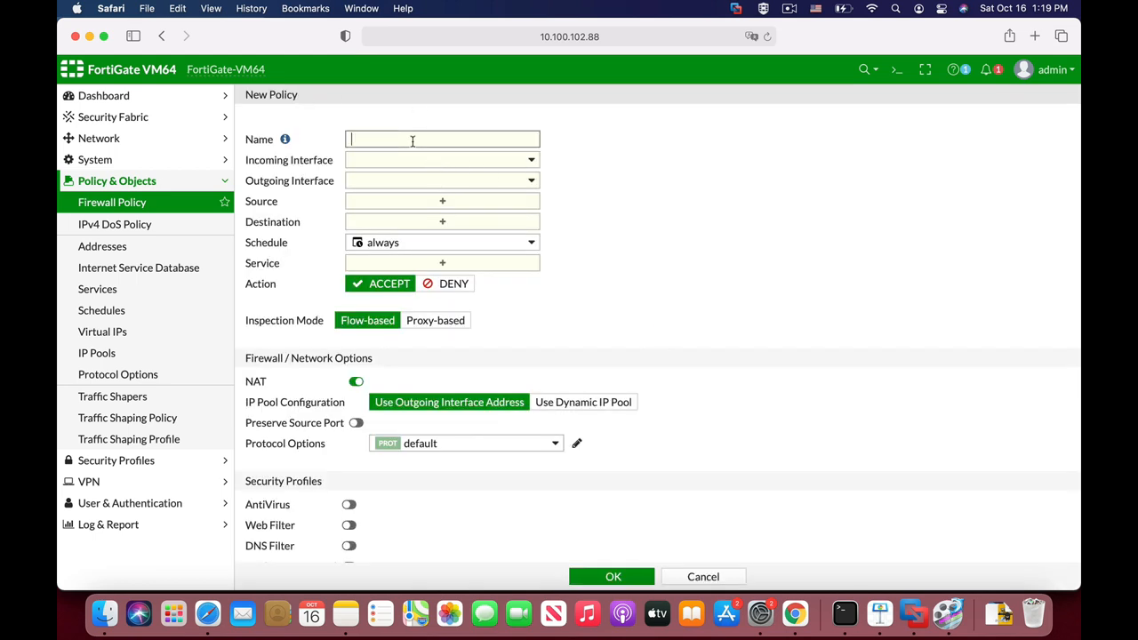
{"action": "type", "text": "lan_wan"}
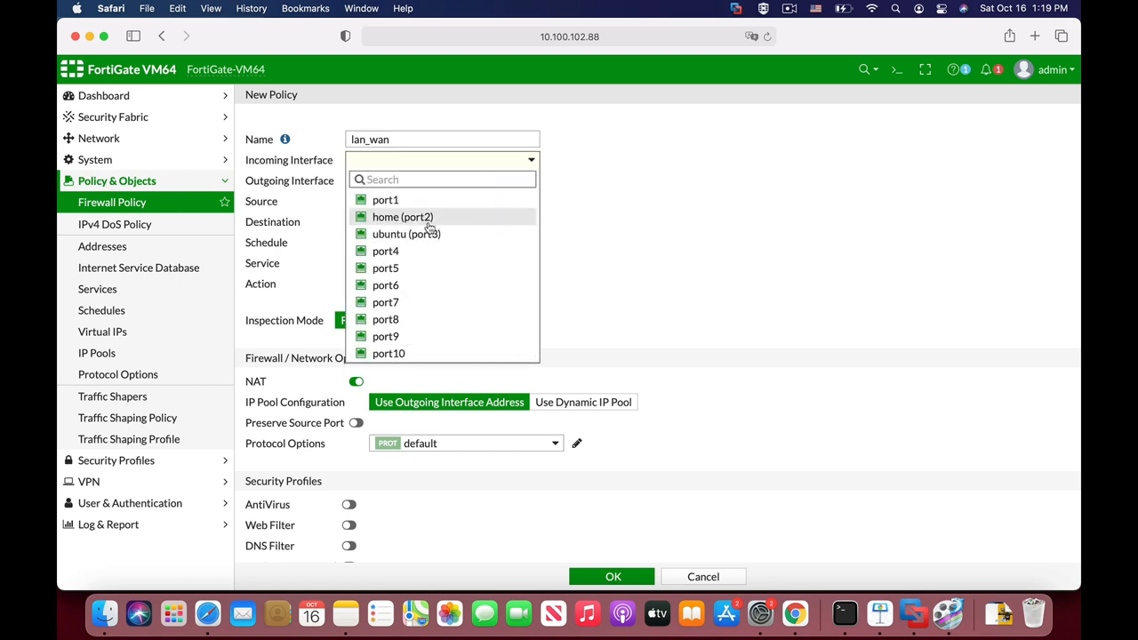
{"action": "left_click", "coordinate": [407, 233]}
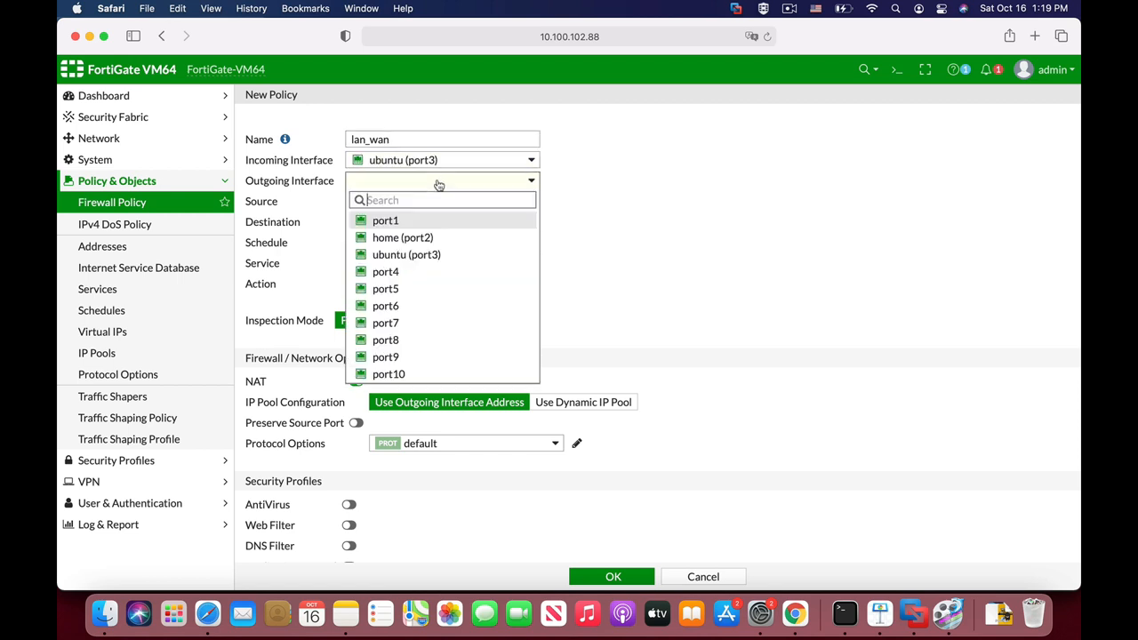
{"action": "mouse_move", "coordinate": [385, 220]}
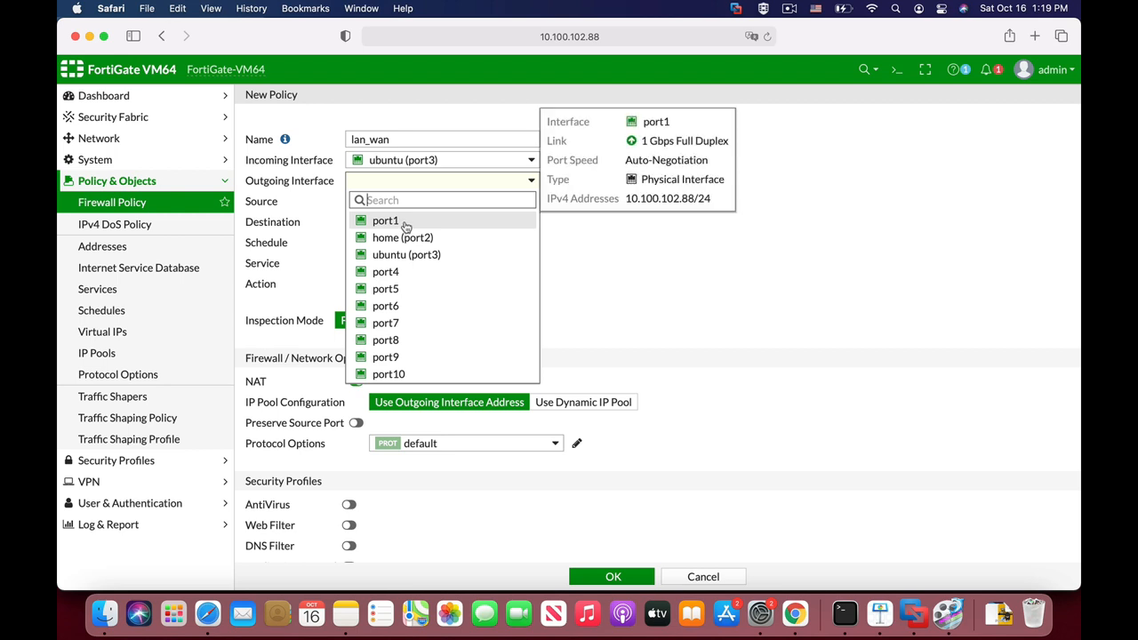
{"action": "left_click", "coordinate": [385, 220]}
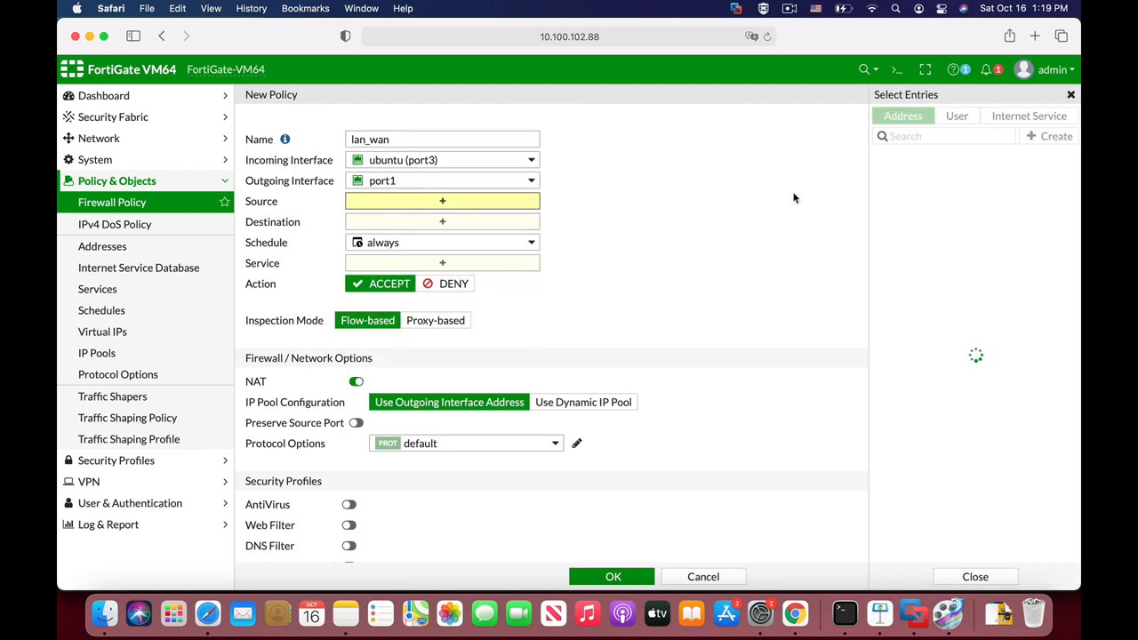
{"action": "left_click", "coordinate": [898, 175]}
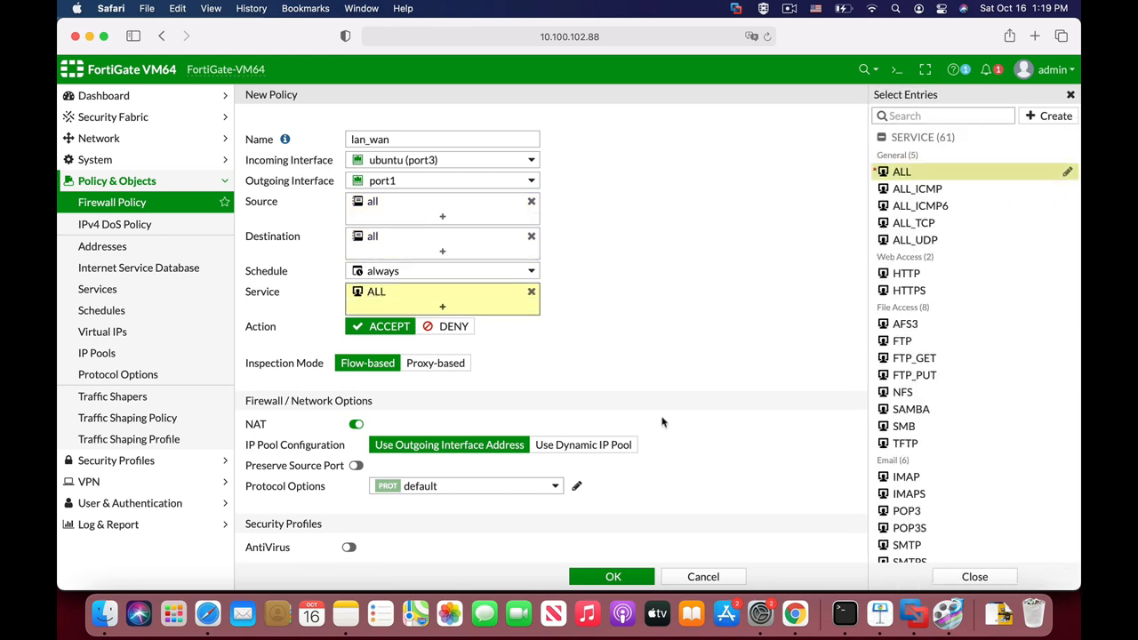
{"action": "scroll", "scroll_direction": "down", "scroll_amount": 3}
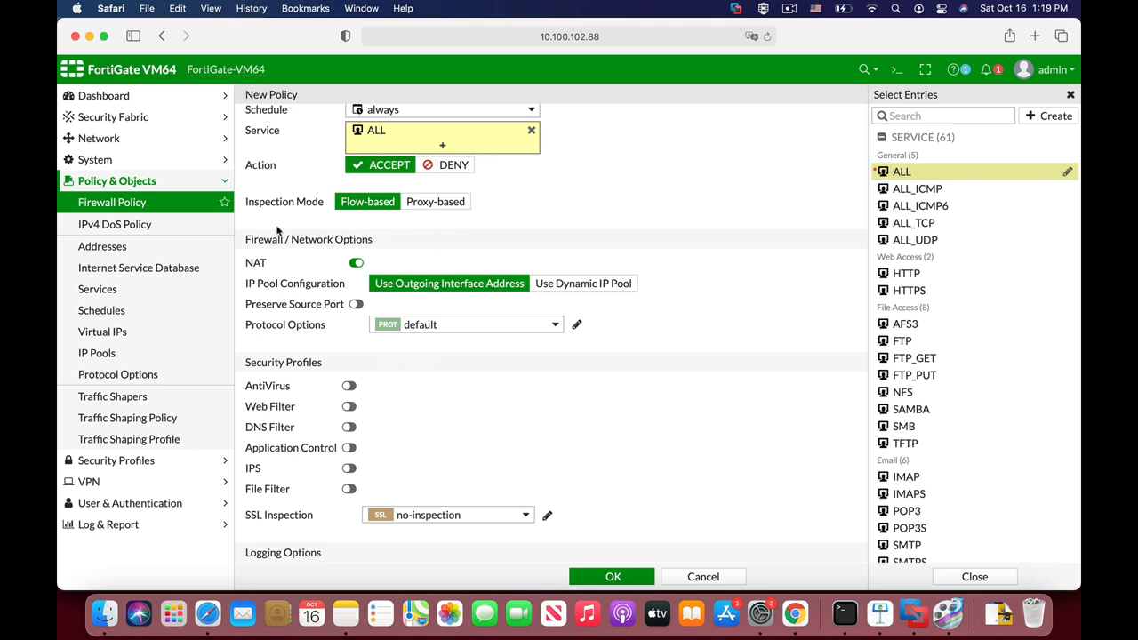
{"action": "mouse_move", "coordinate": [332, 327]}
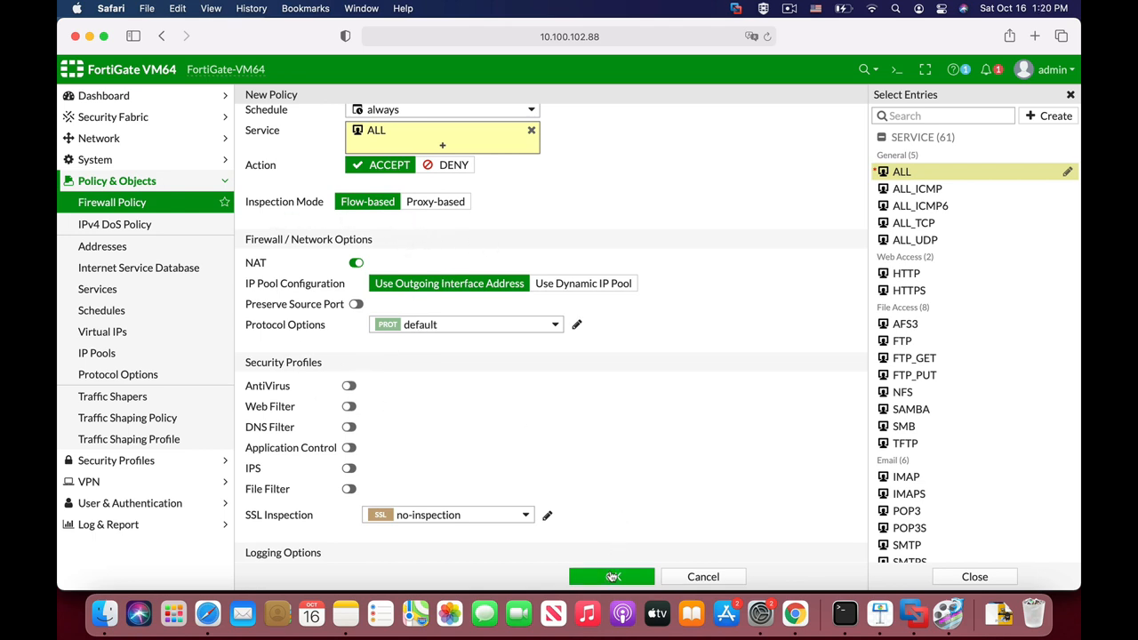
{"action": "left_click", "coordinate": [611, 576]}
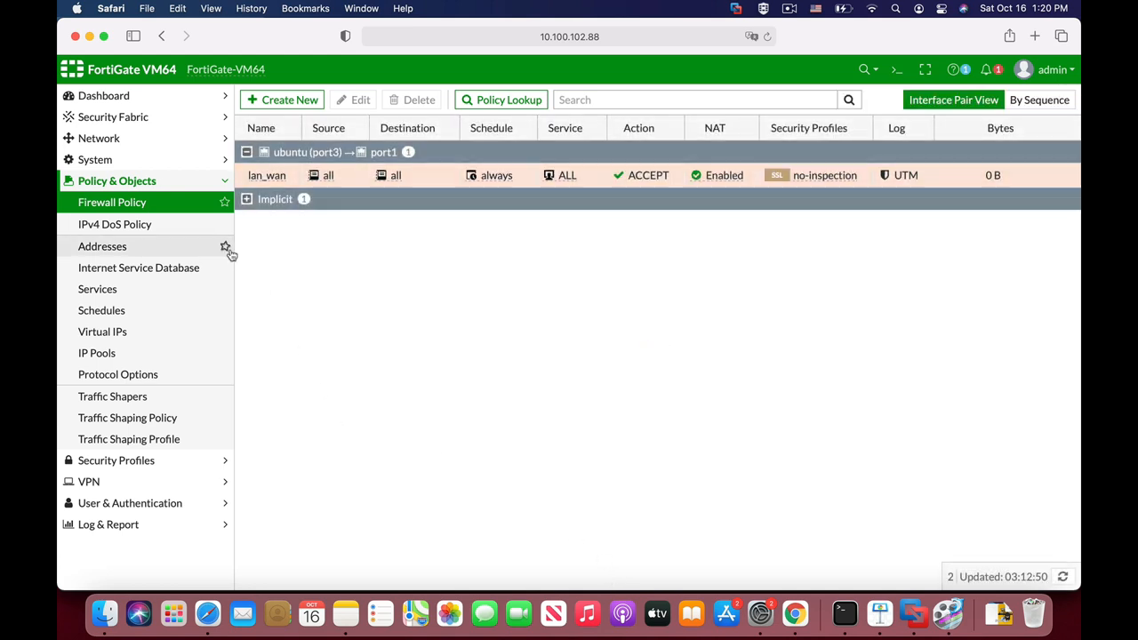
{"action": "left_click", "coordinate": [99, 138]}
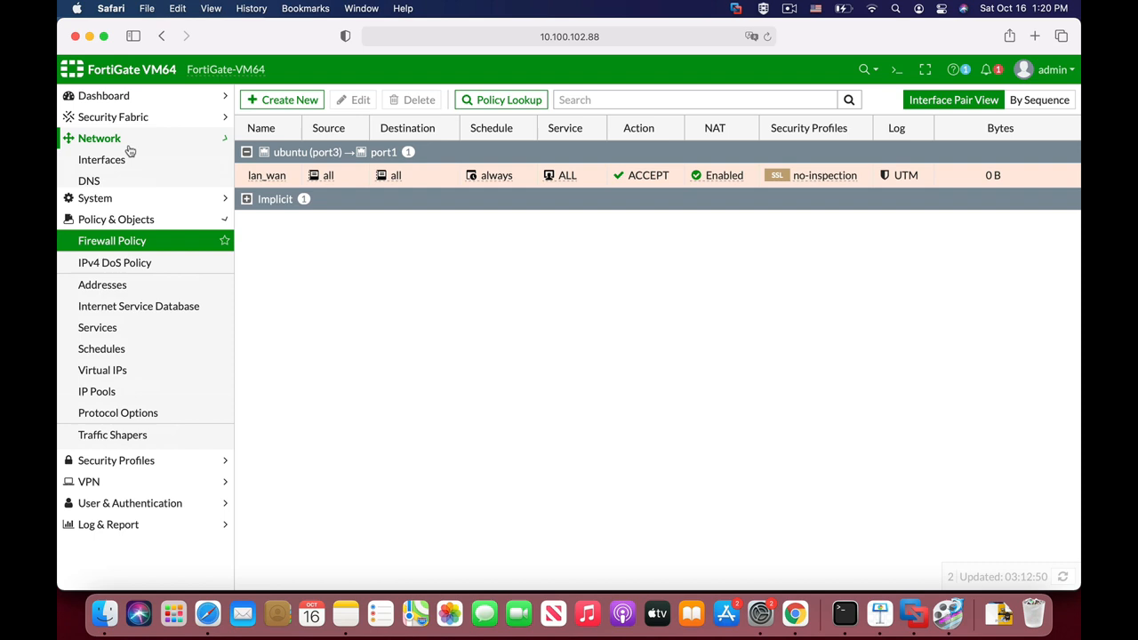
{"action": "left_click", "coordinate": [108, 288]}
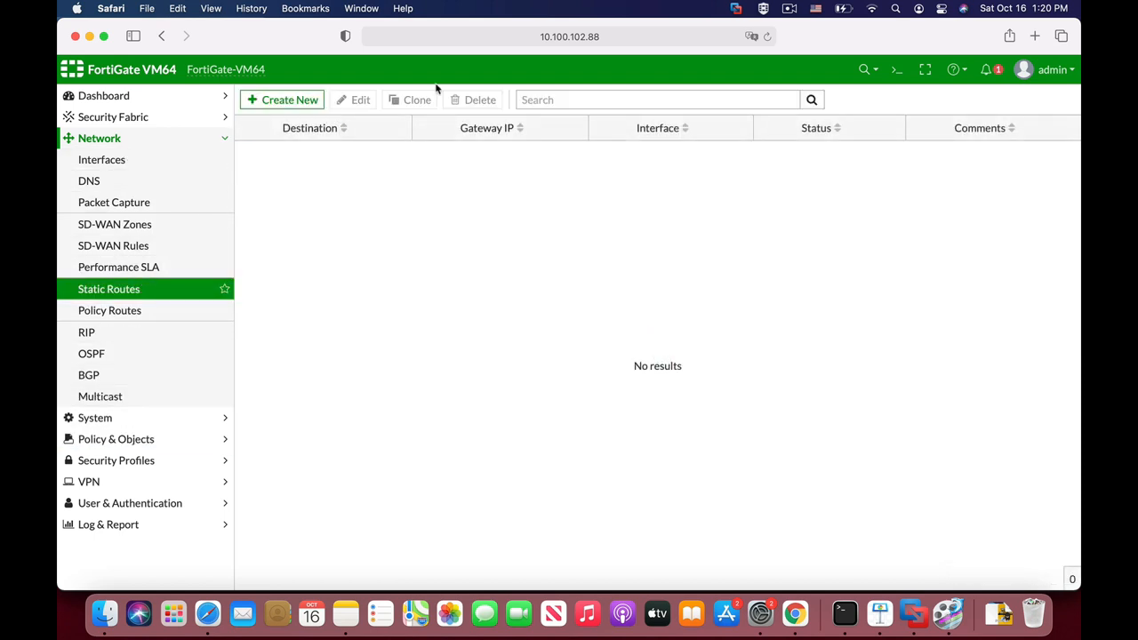
Step: Save a default static route on port1 with gateway 10.100.102.1
{"action": "left_click", "coordinate": [282, 98]}
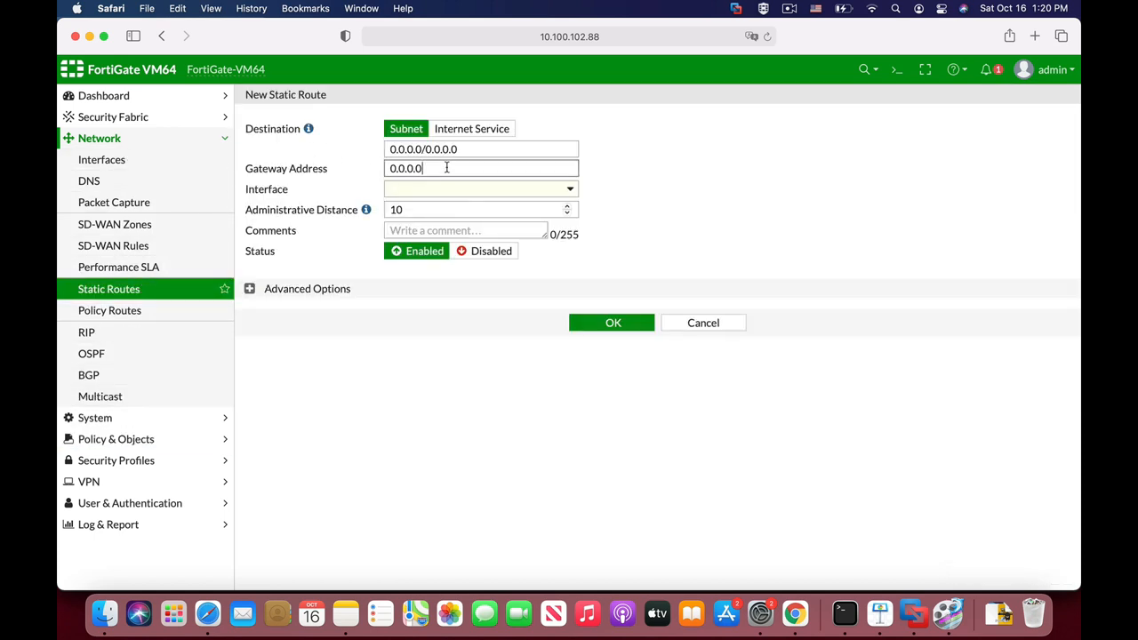
{"action": "left_click", "coordinate": [480, 188]}
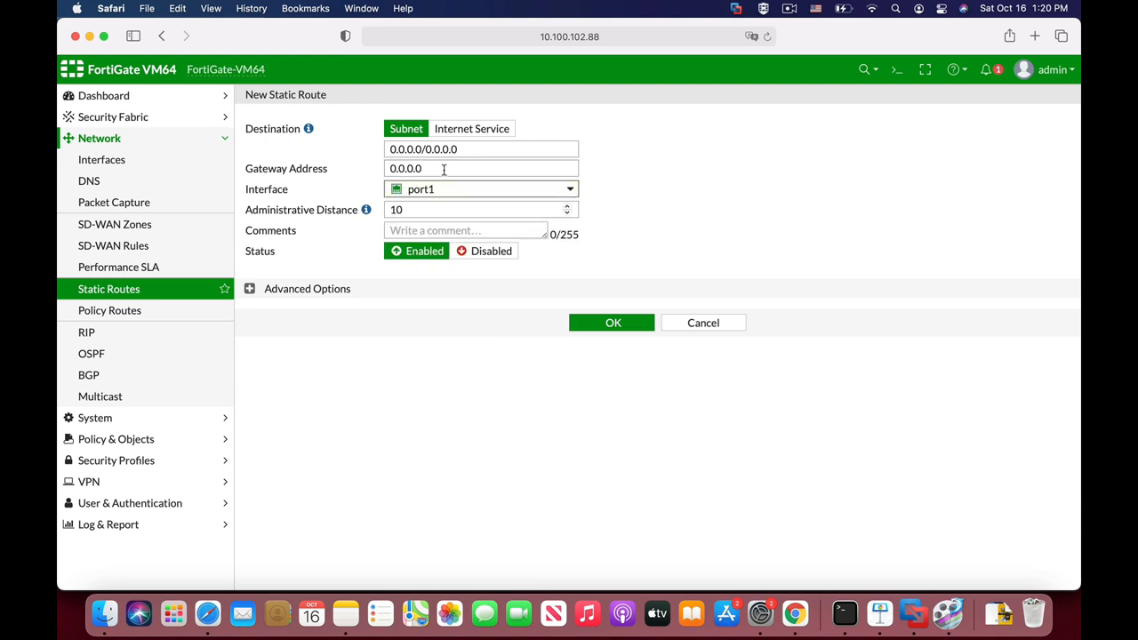
{"action": "type", "text": "10."}
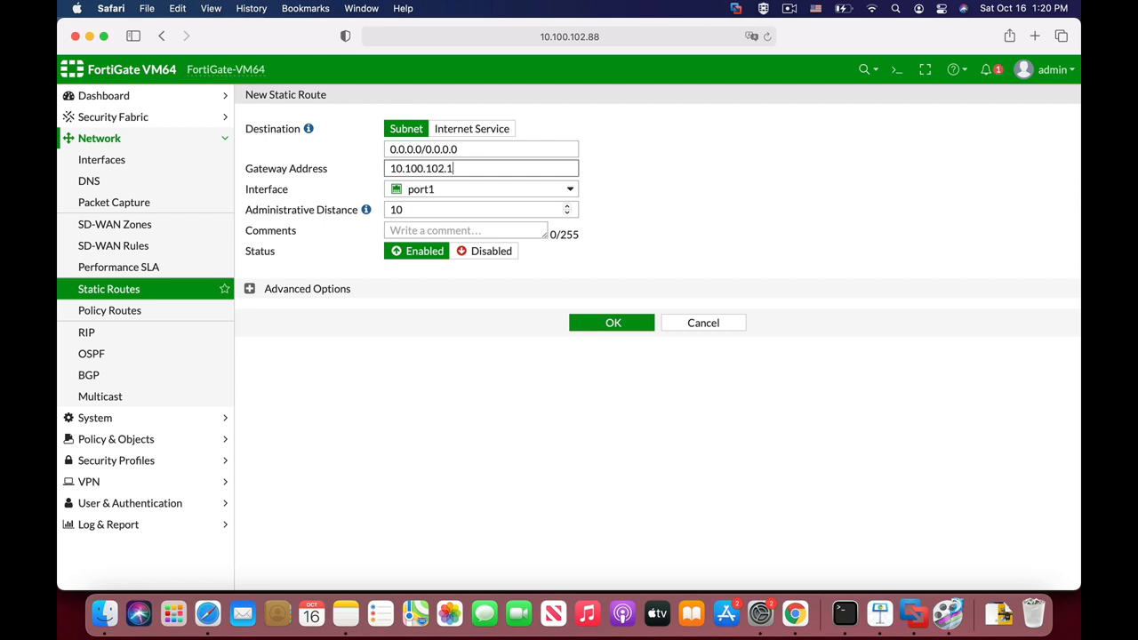
{"action": "left_click", "coordinate": [611, 321]}
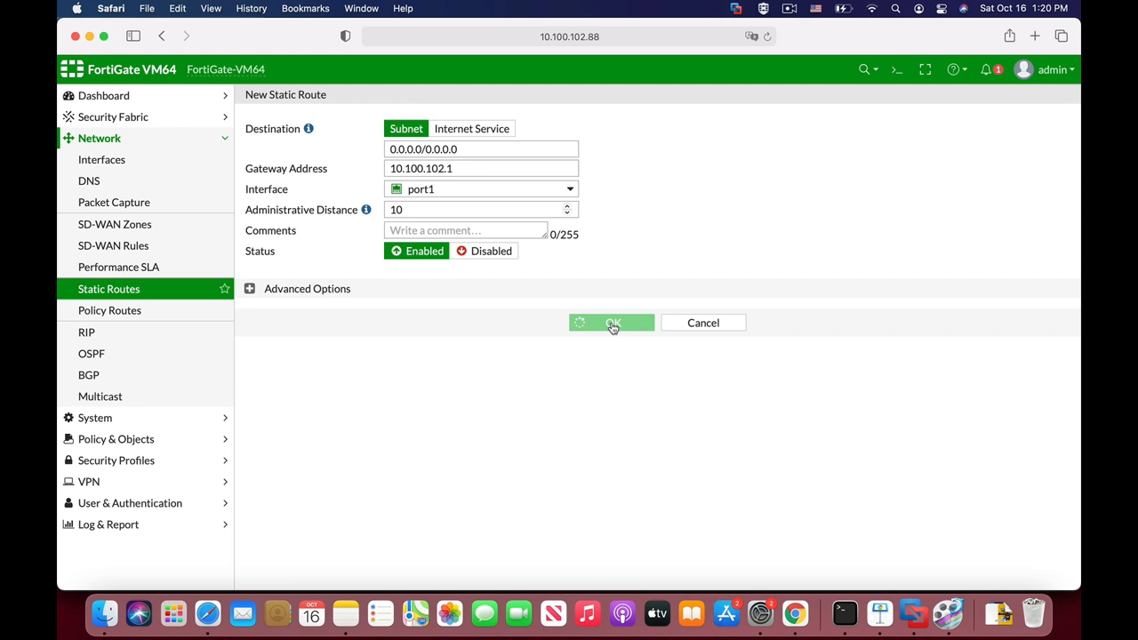
{"action": "left_click", "coordinate": [611, 323]}
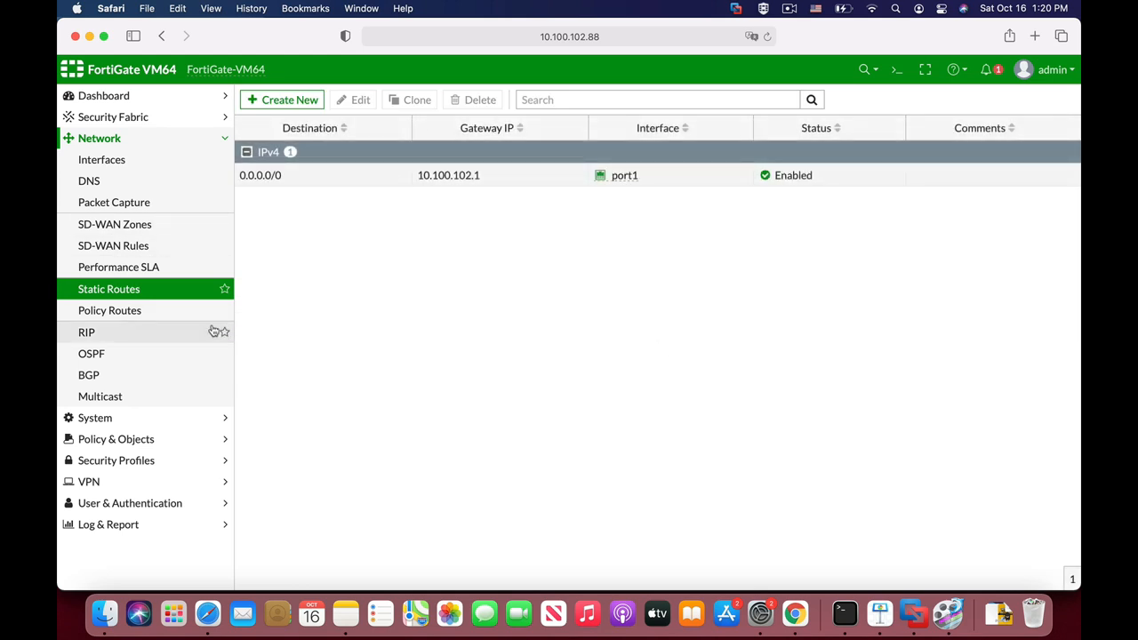
{"action": "mouse_move", "coordinate": [203, 359]}
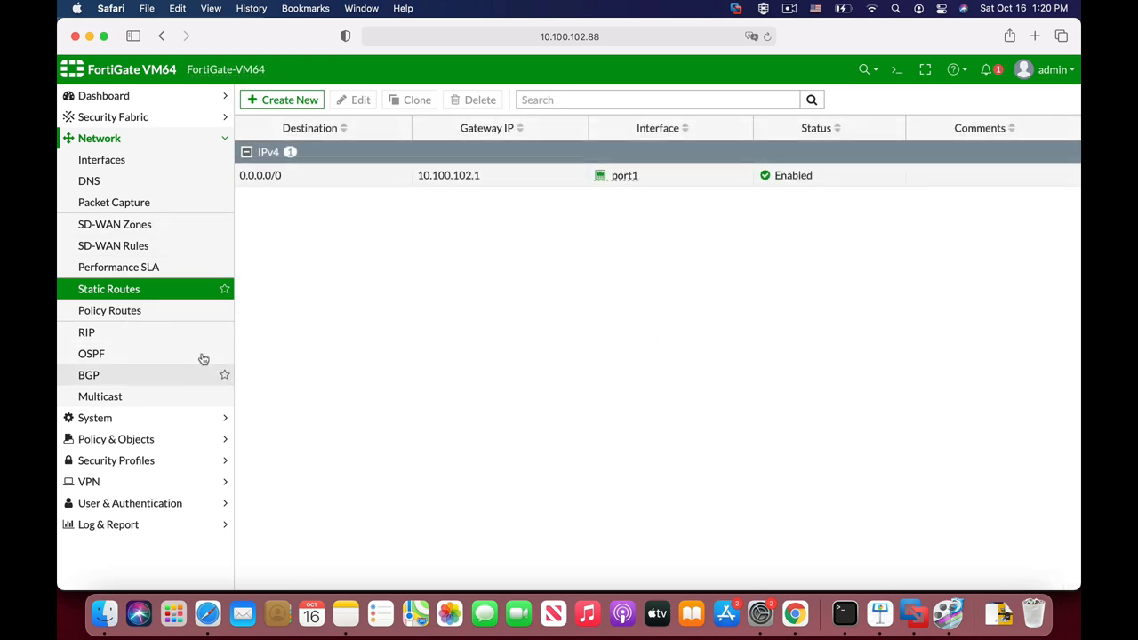
{"action": "left_click", "coordinate": [101, 159]}
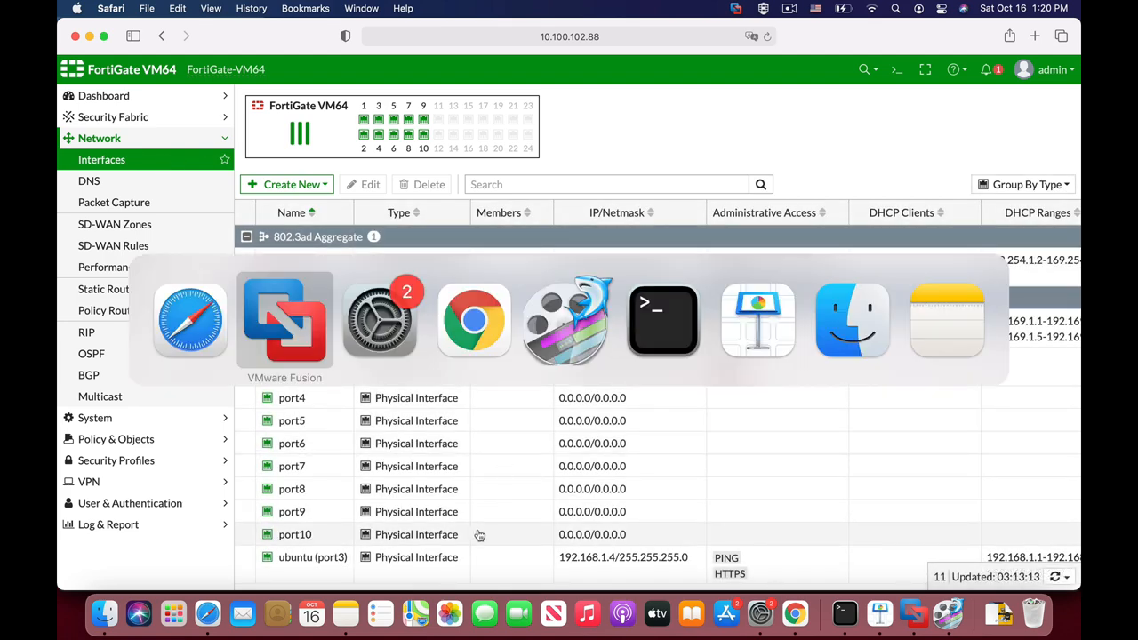
Step: Switch to the Ubuntu VM and unlock its session with the password
{"action": "left_click", "coordinate": [285, 320]}
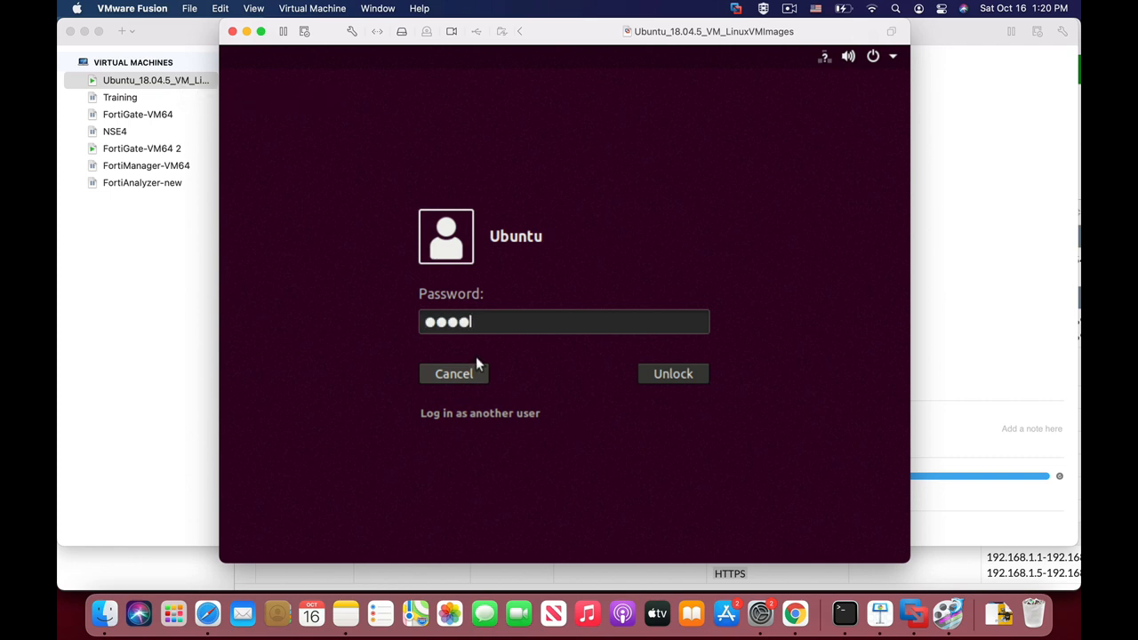
{"action": "type", "text": "••"}
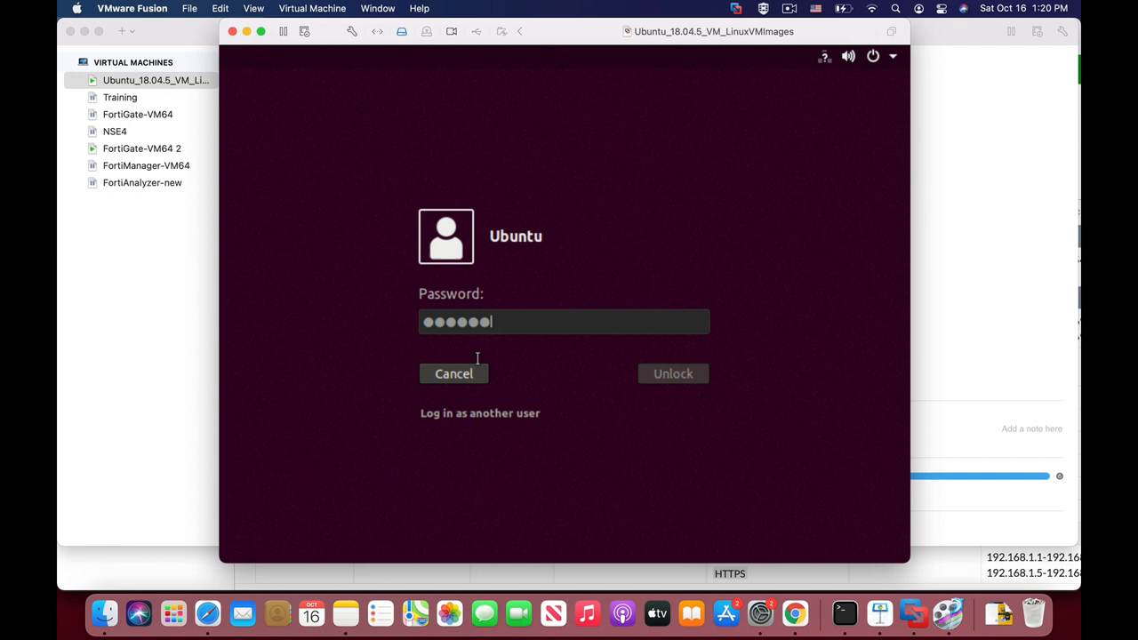
{"action": "left_click", "coordinate": [673, 374]}
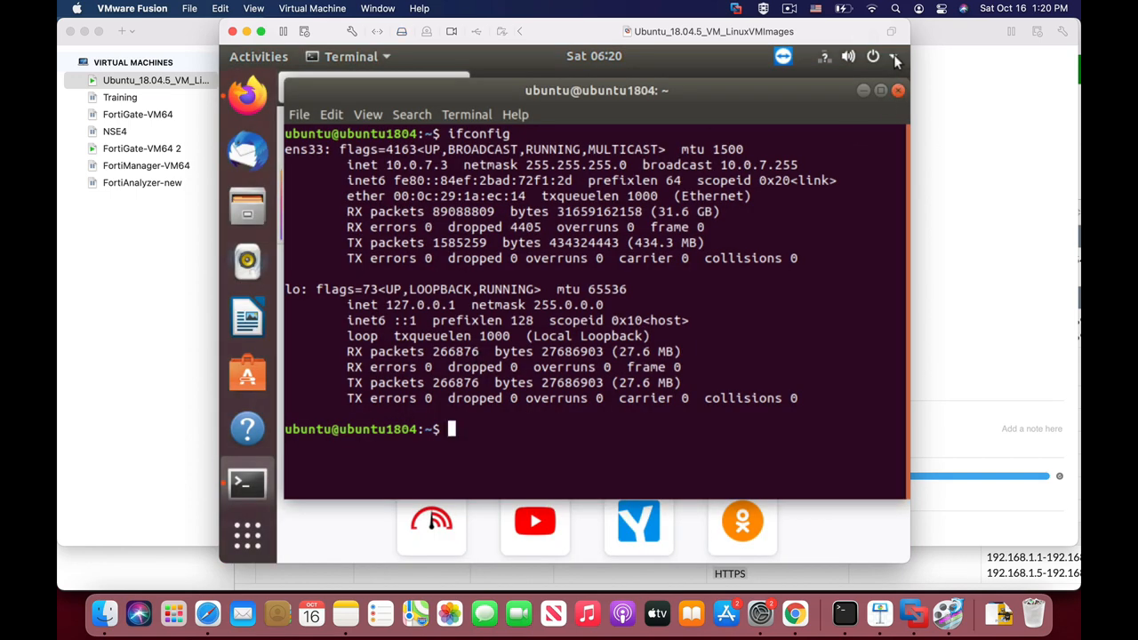
Step: Check the wired connection, ping google.com, stop it with Ctrl+C, then ping 8.8.8.8
{"action": "left_click", "coordinate": [822, 56]}
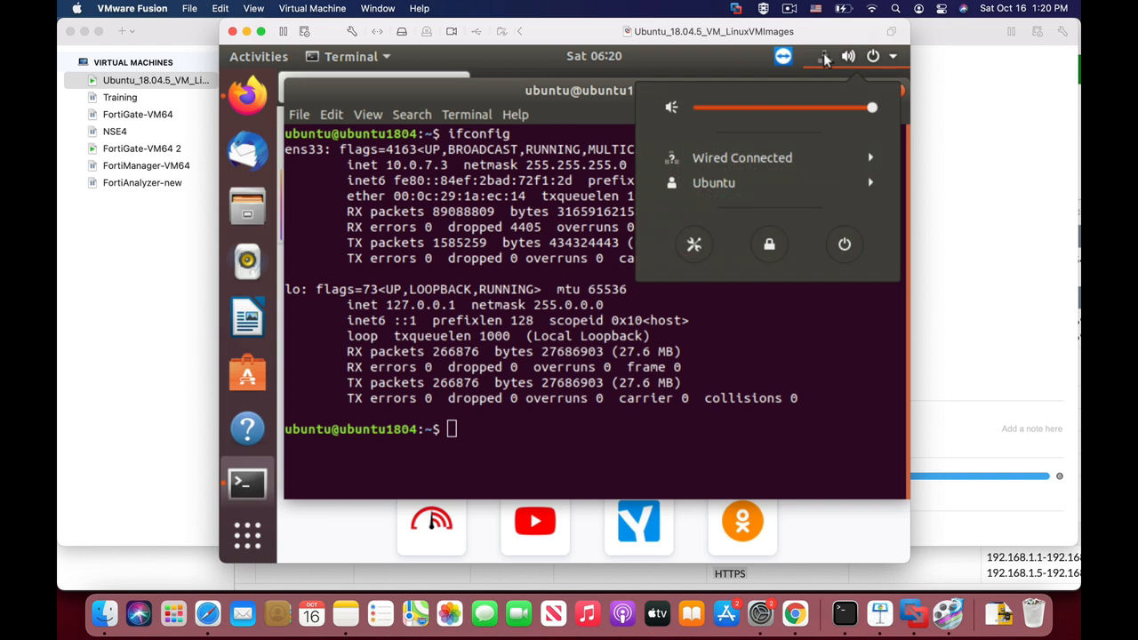
{"action": "type", "text": "pin"}
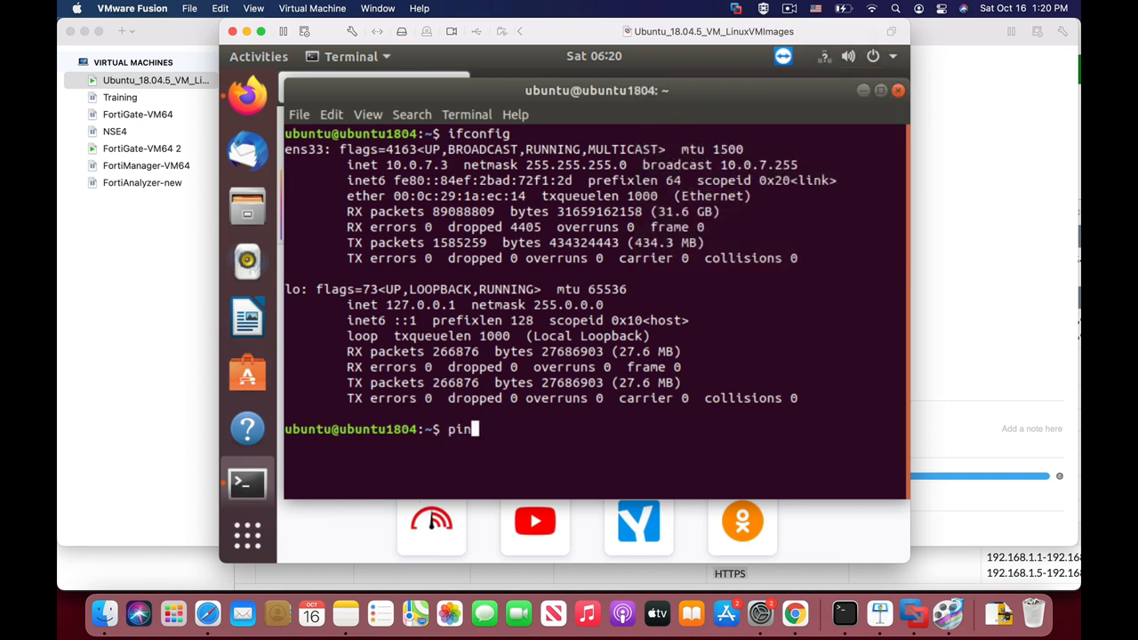
{"action": "type", "text": "google.com"}
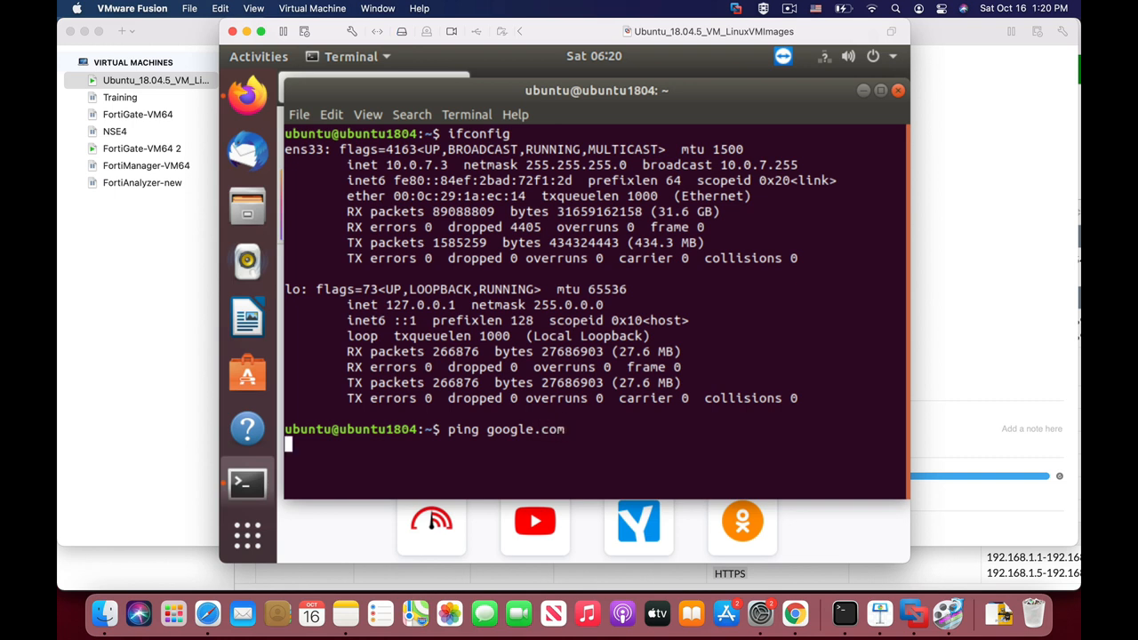
{"action": "key", "text": "ctrl+c"}
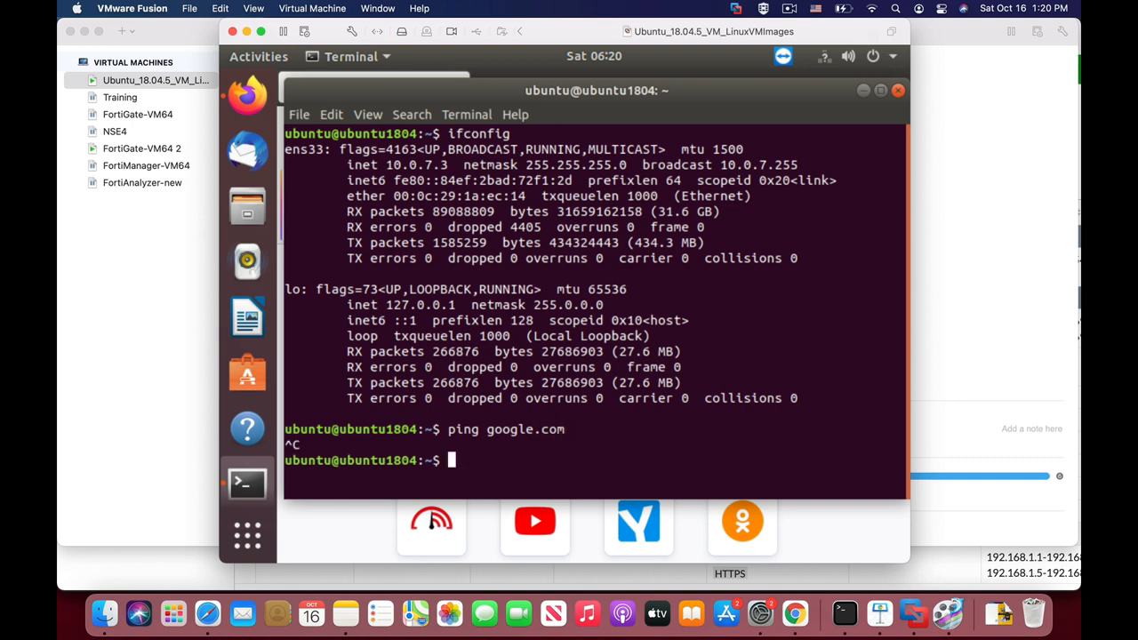
{"action": "type", "text": "ping 8"}
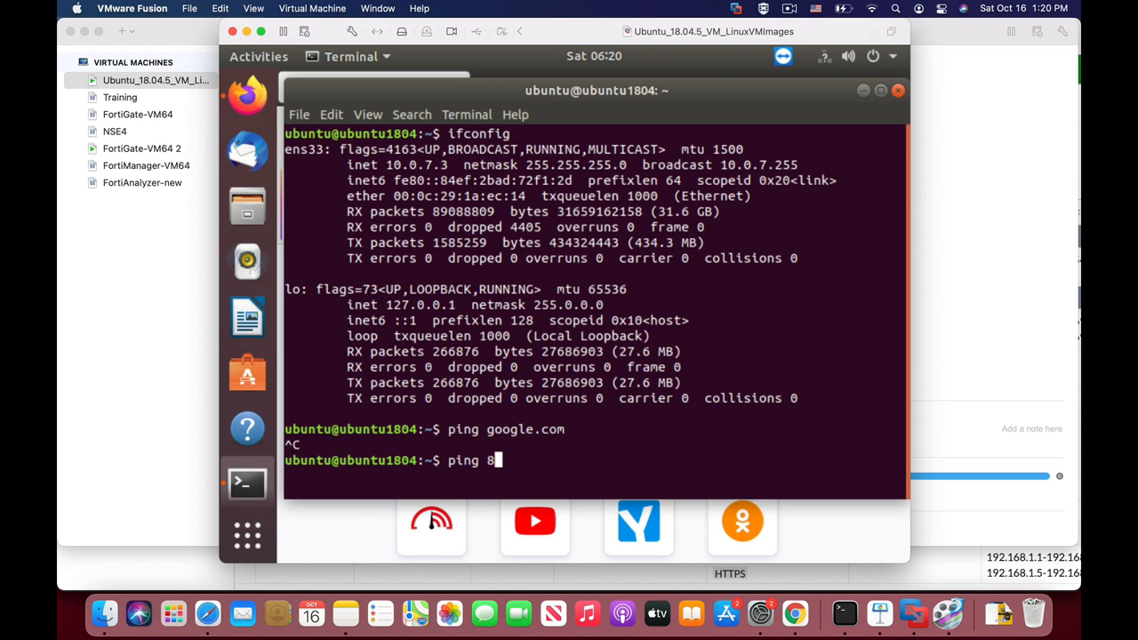
{"action": "type", "text": ".8.8.8"}
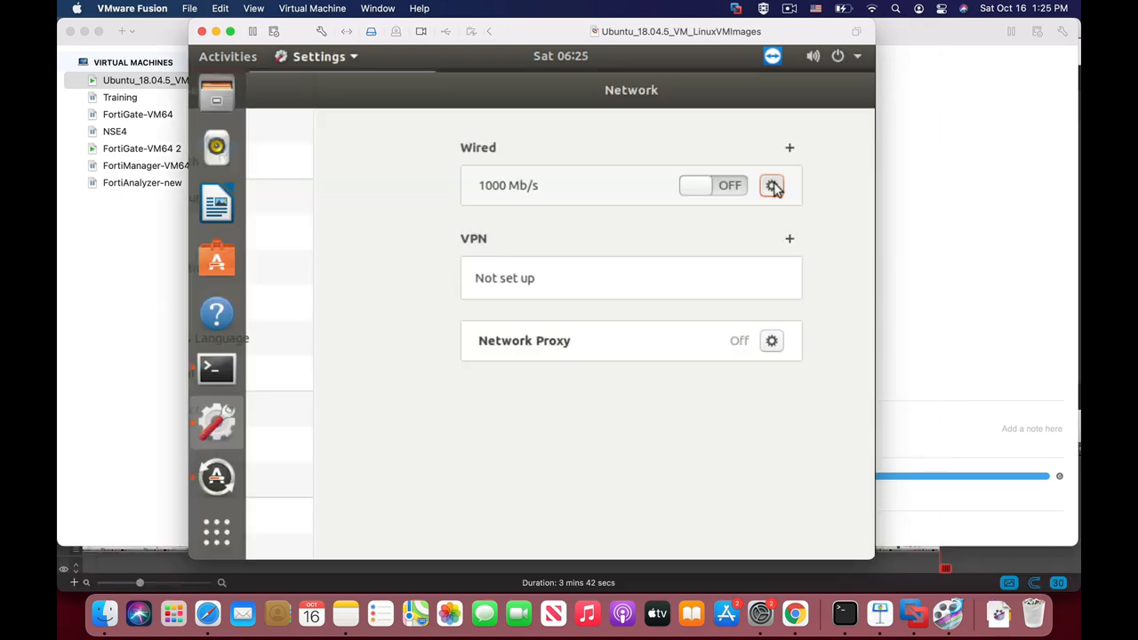
Step: Set the wired IPv4 address to 192.168.1.8 and replace gateway 10.0.7.1 with a 192.168.1 address
{"action": "left_click", "coordinate": [772, 185]}
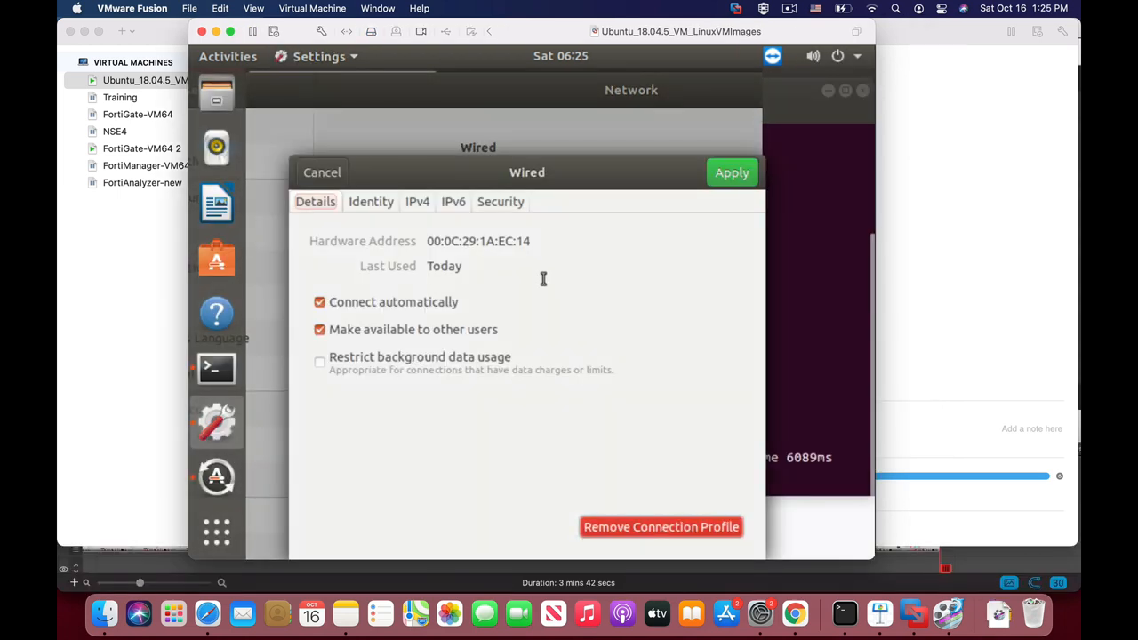
{"action": "left_click", "coordinate": [416, 201]}
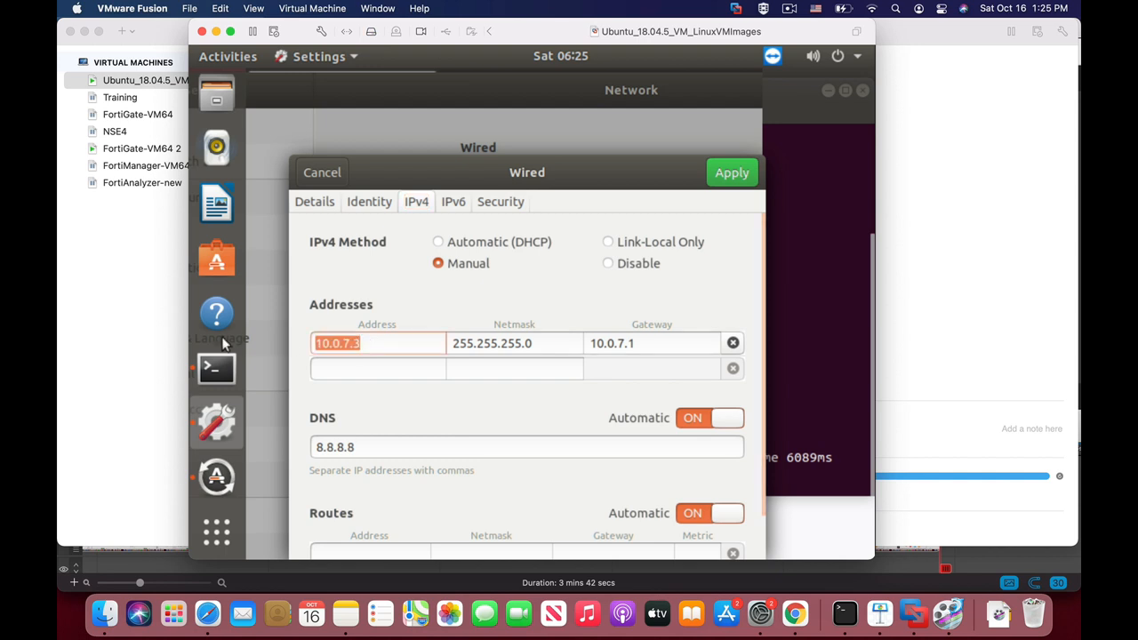
{"action": "type", "text": "1"}
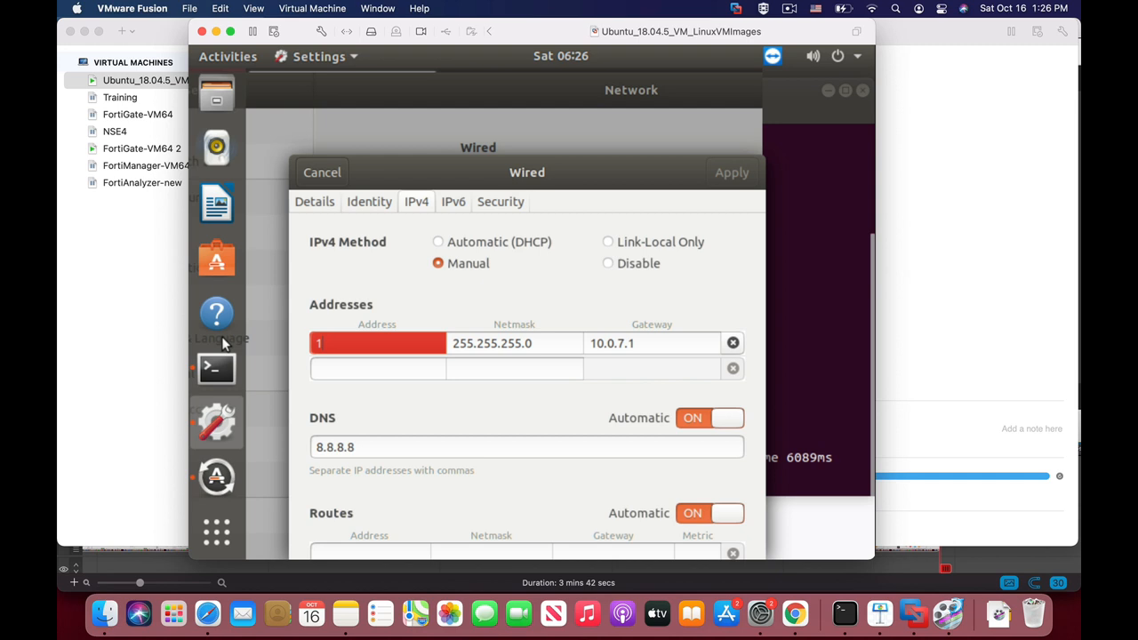
{"action": "type", "text": "92"}
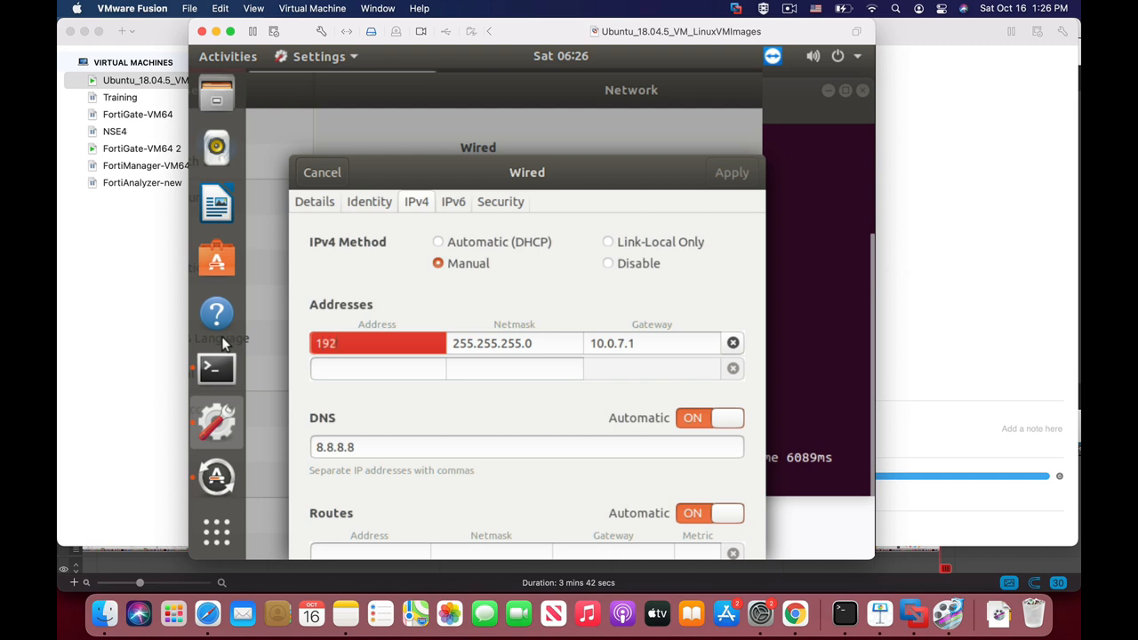
{"action": "type", "text": ".168."}
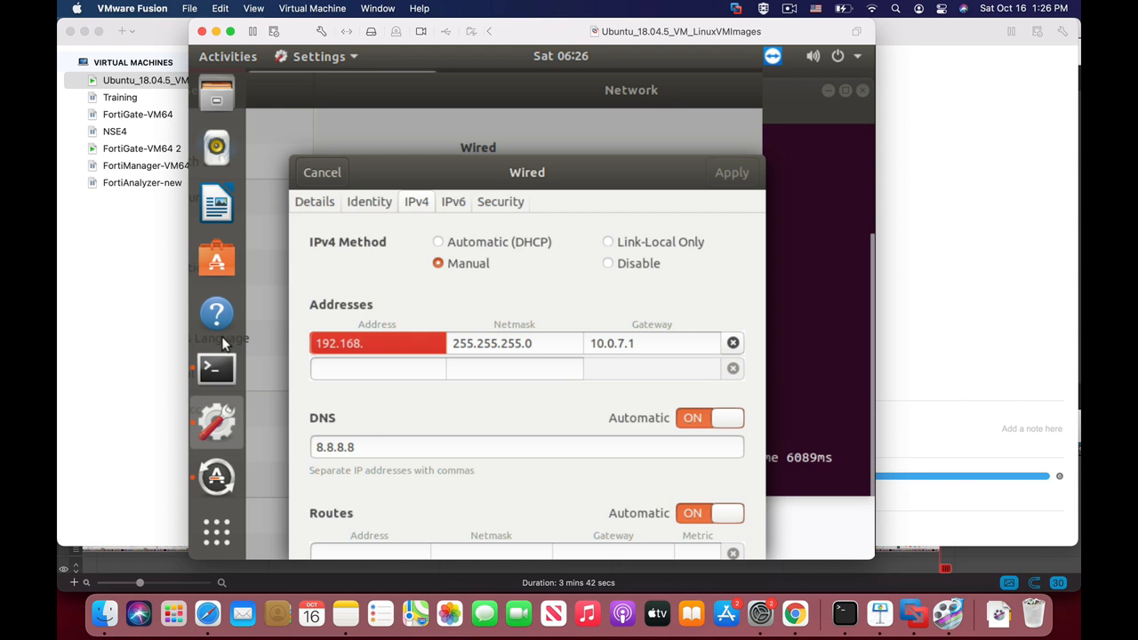
{"action": "type", "text": "1.8"}
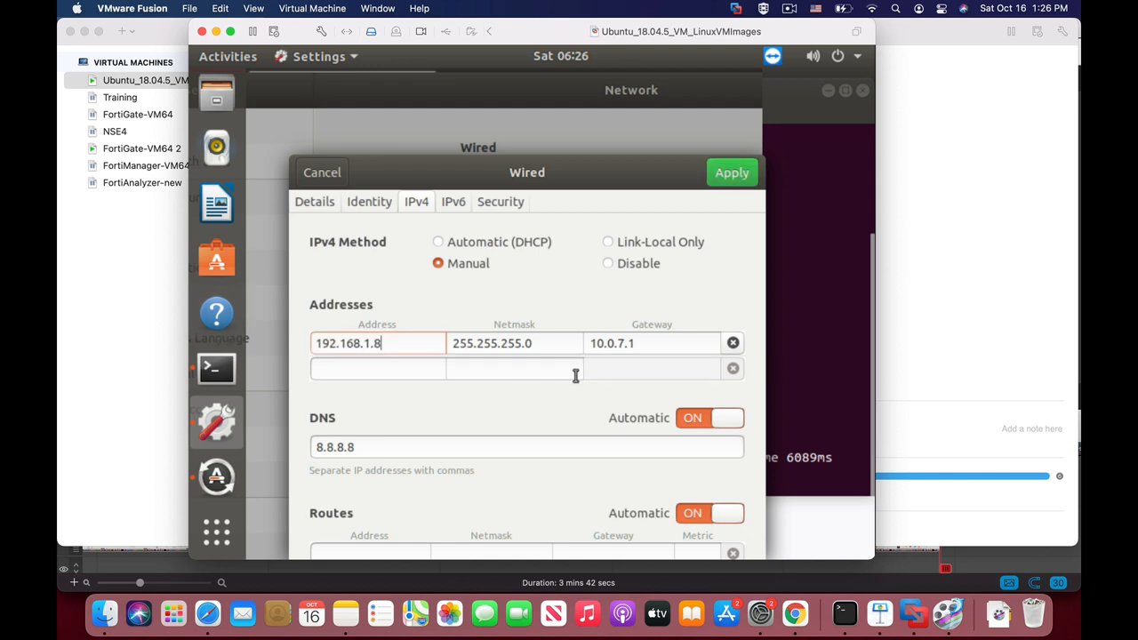
{"action": "triple_click", "coordinate": [611, 343]}
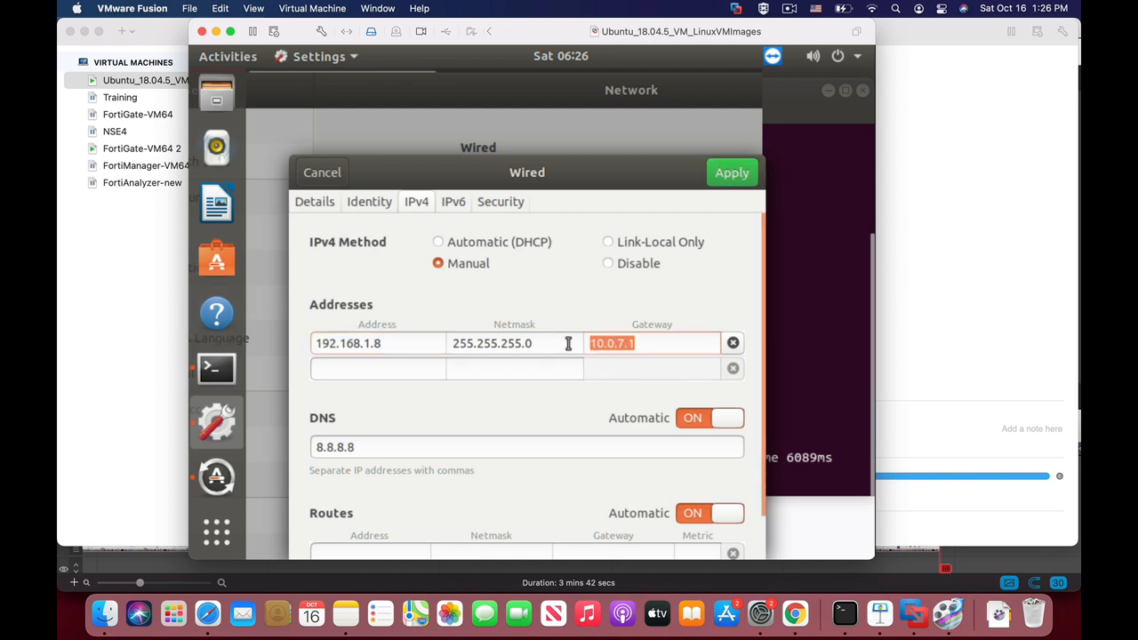
{"action": "type", "text": "192.1"}
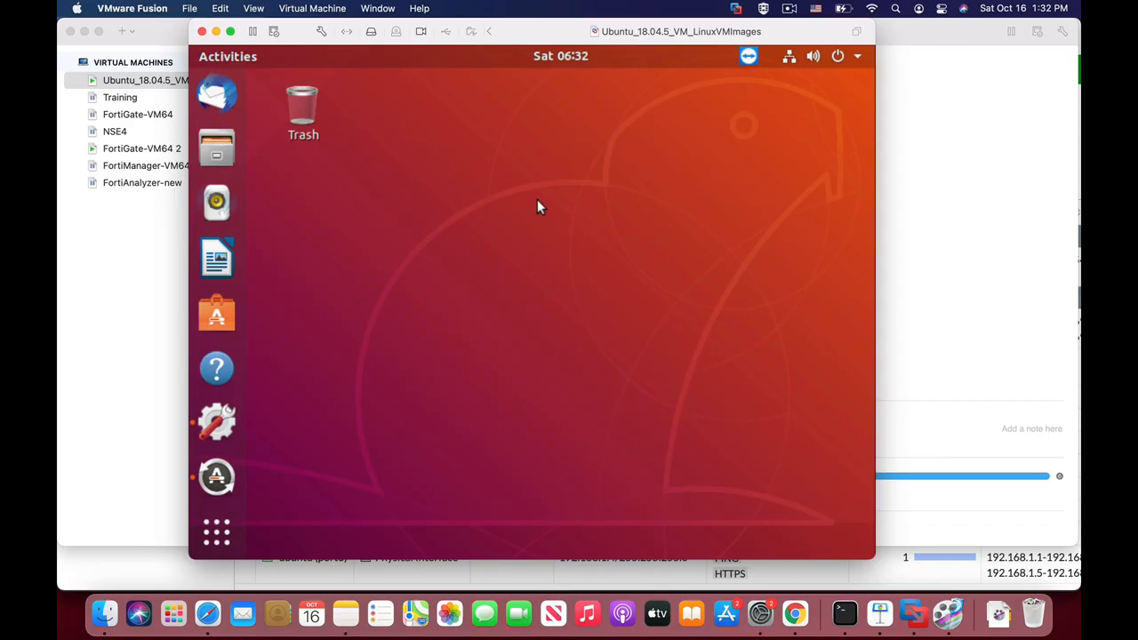
{"action": "mouse_move", "coordinate": [216, 531]}
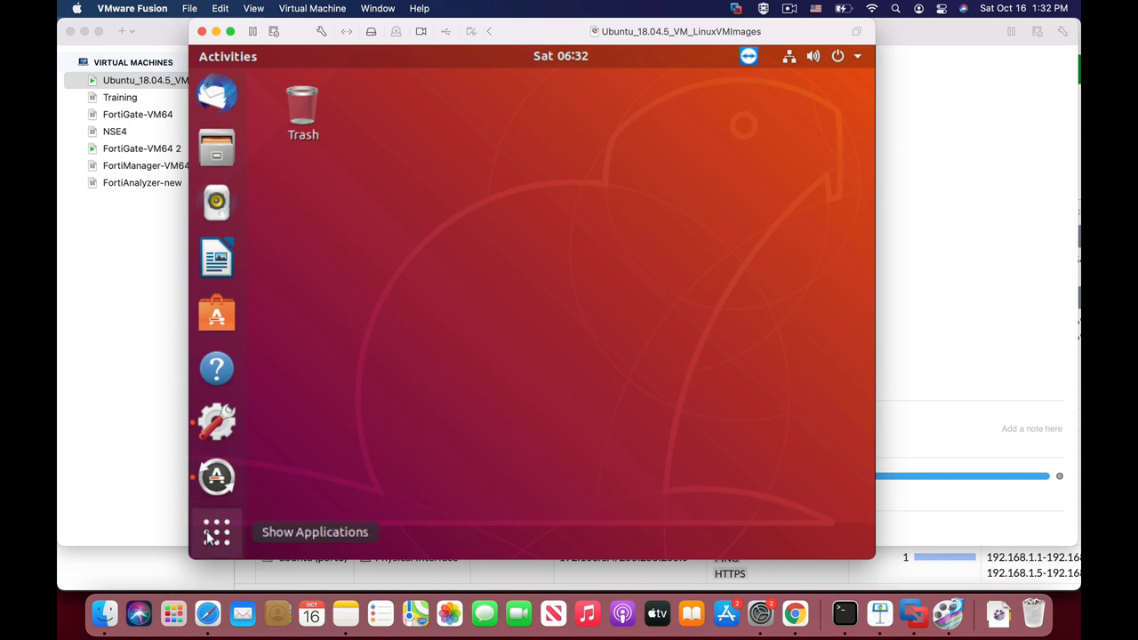
Step: Open a terminal from Show Applications and select ens33's address 192.168.1.6 in ifconfig output
{"action": "left_click", "coordinate": [216, 532]}
{"action": "type", "text": "ifconfig"}
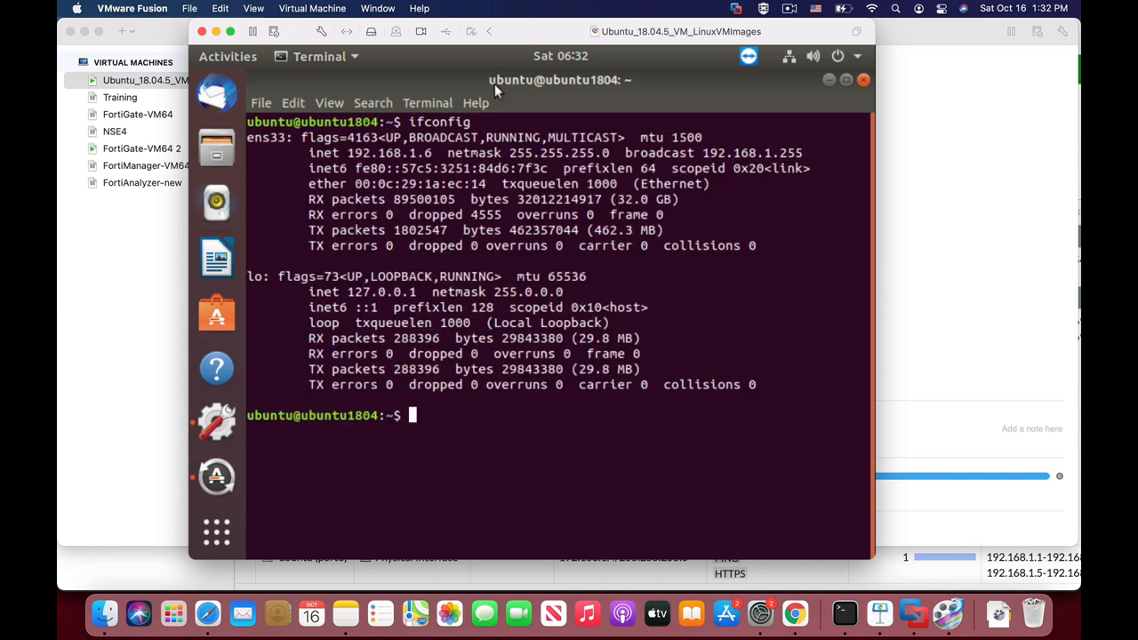
{"action": "double_click", "coordinate": [391, 153]}
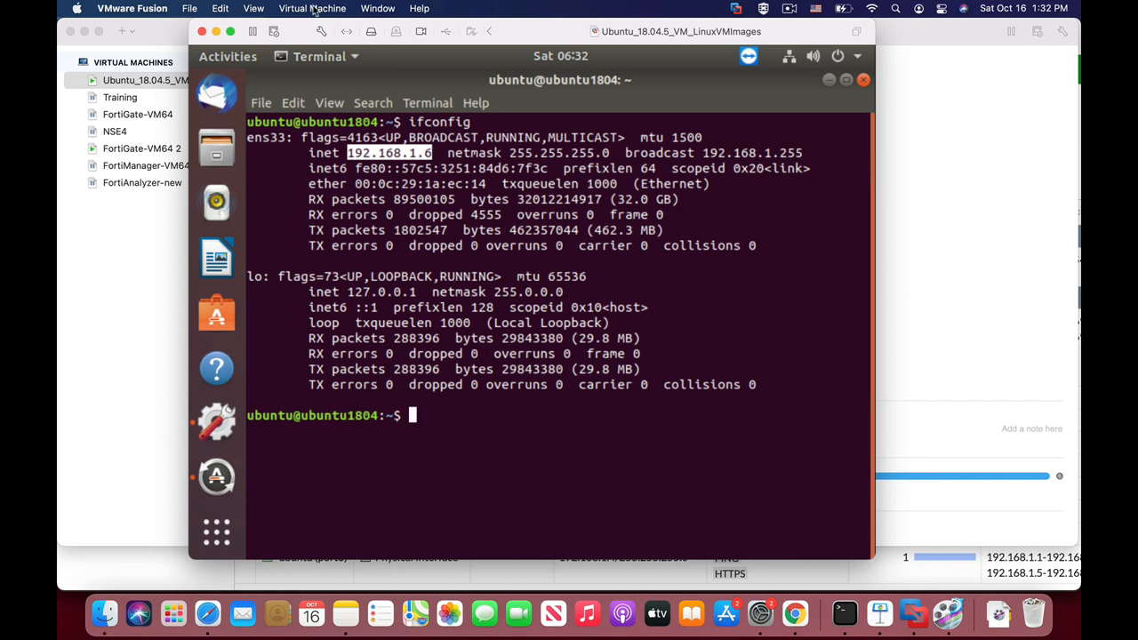
{"action": "left_click", "coordinate": [312, 8]}
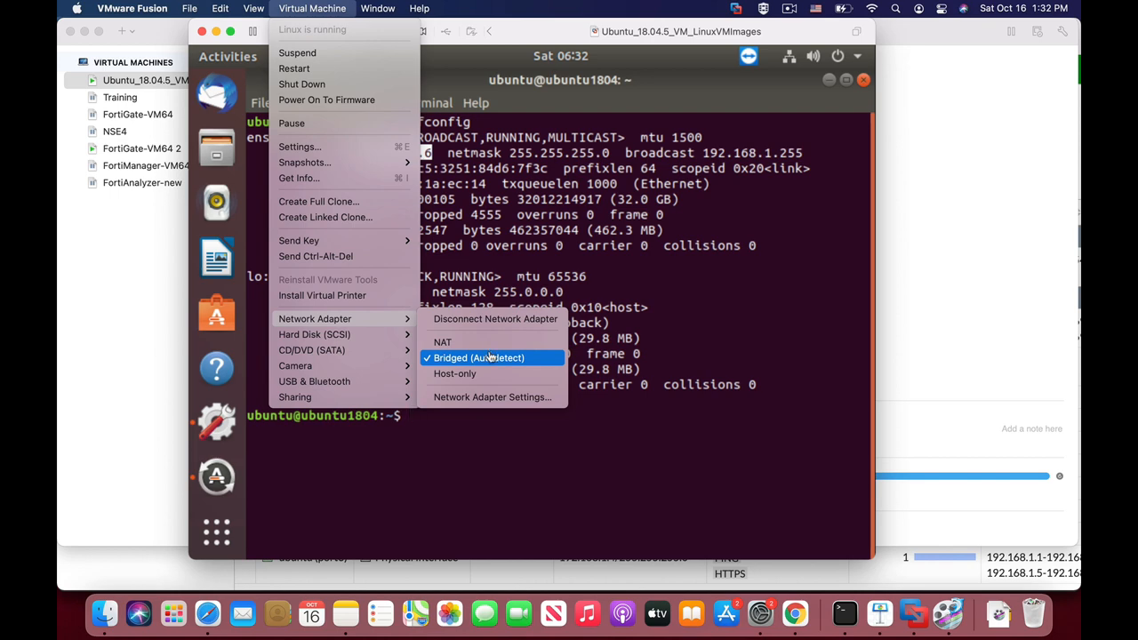
{"action": "mouse_move", "coordinate": [442, 341]}
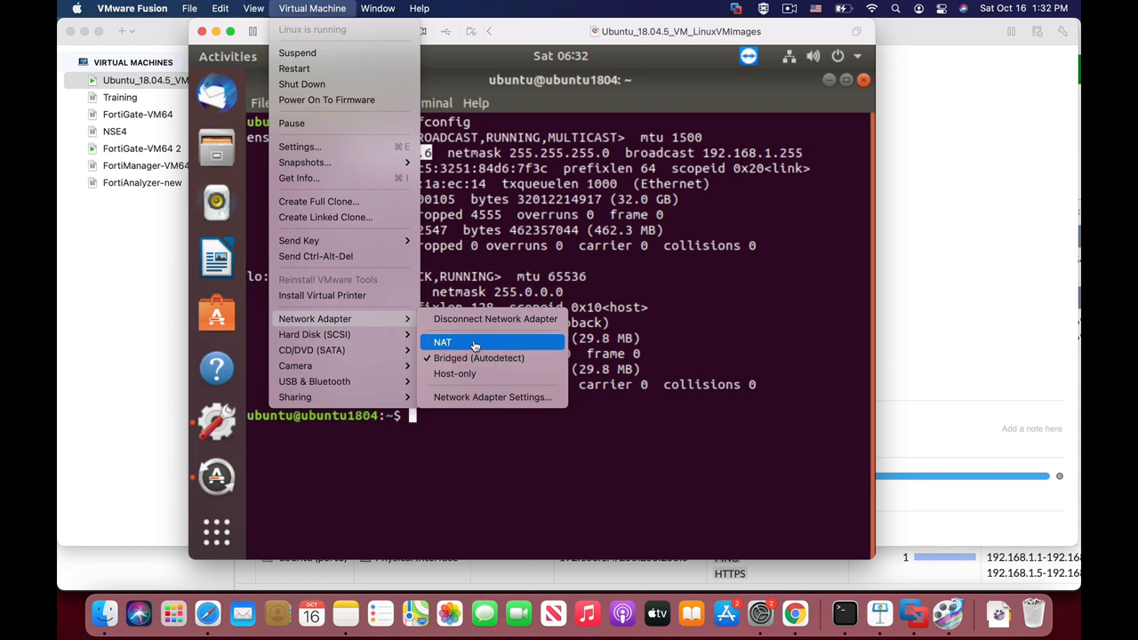
{"action": "mouse_move", "coordinate": [922, 275]}
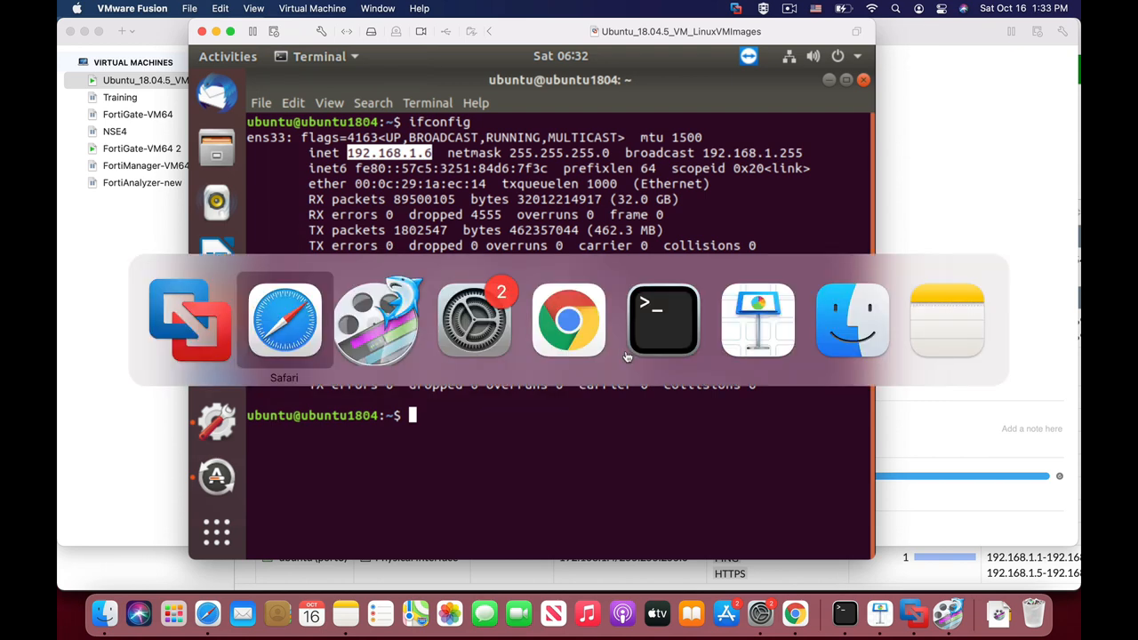
Step: Open the FortiGate CLI console and run 'execute ping 192.168.1.6'
{"action": "left_click", "coordinate": [284, 320]}
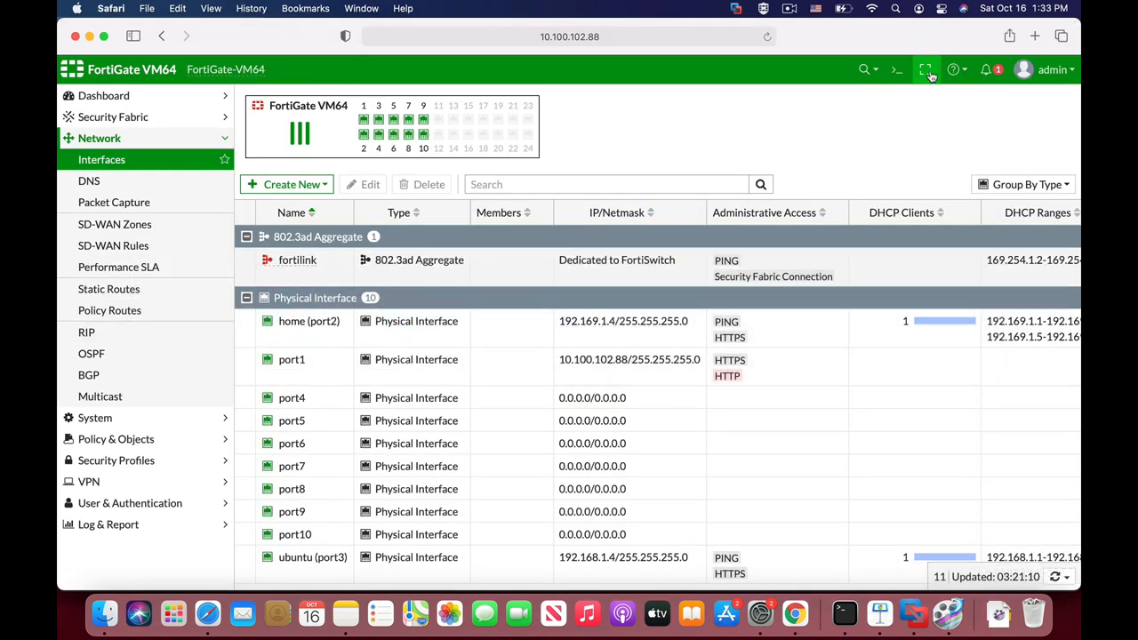
{"action": "left_click", "coordinate": [896, 70]}
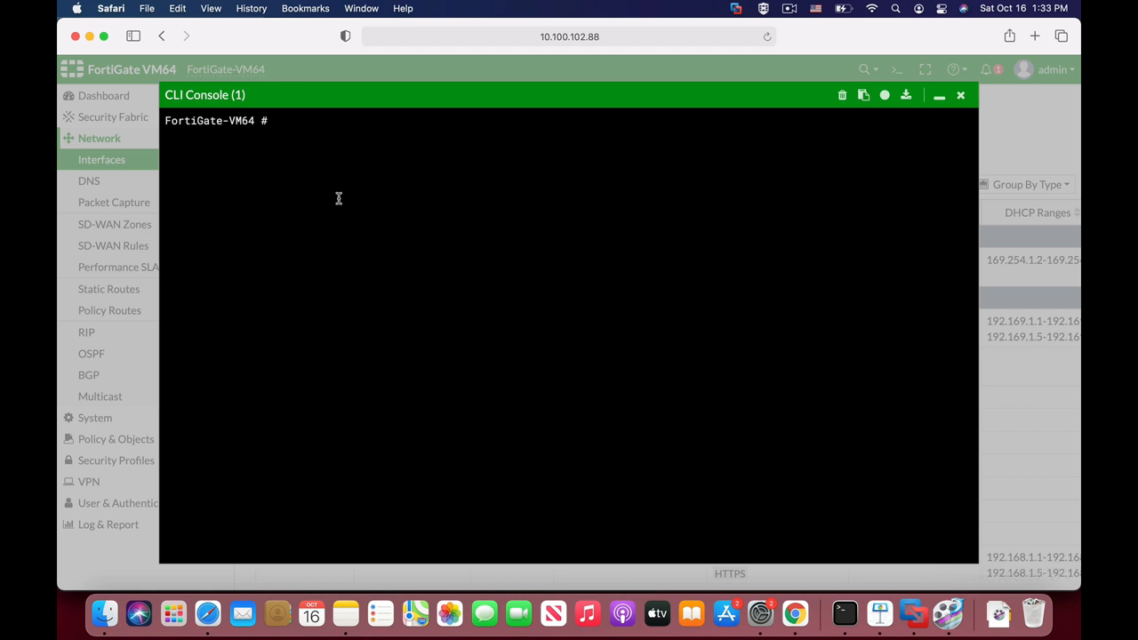
{"action": "type", "text": "ping 19"}
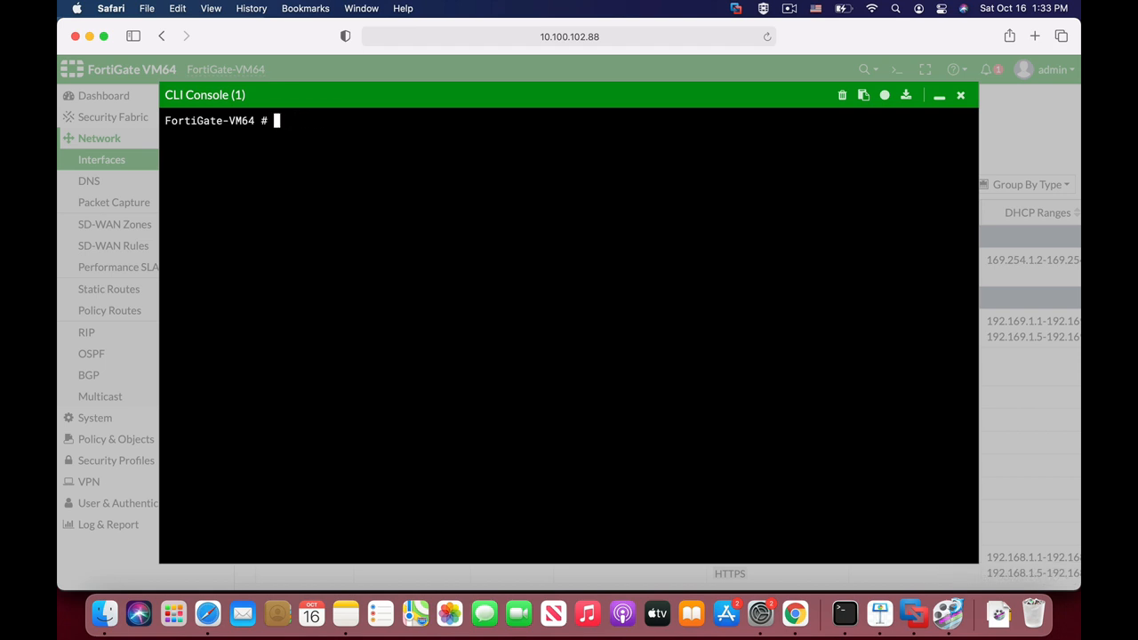
{"action": "type", "text": "execute"}
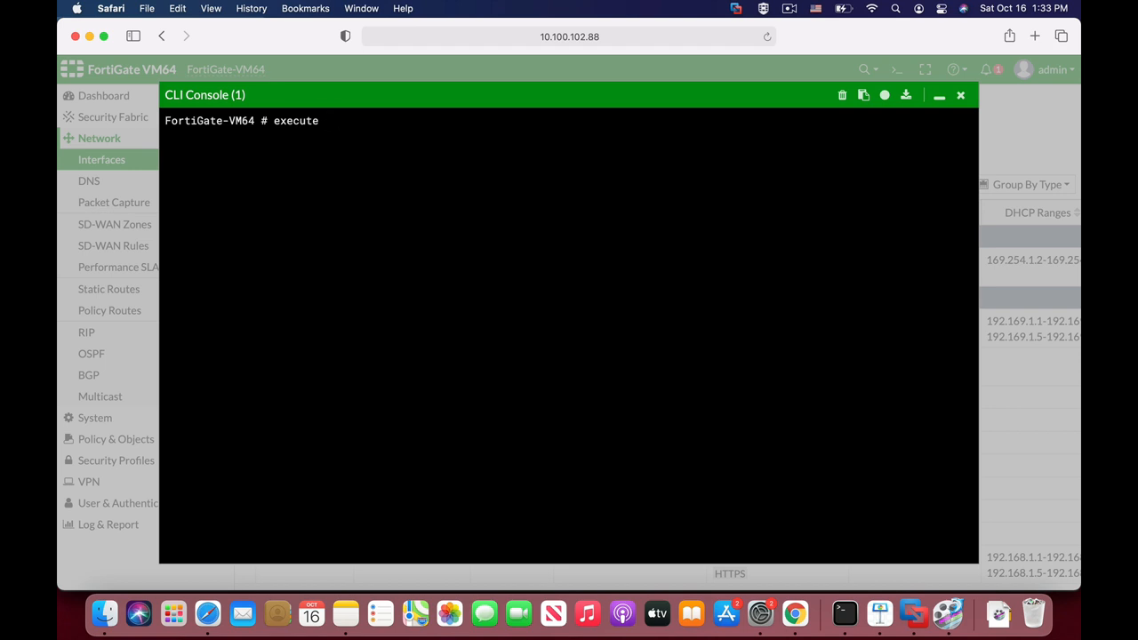
{"action": "type", "text": "ping"}
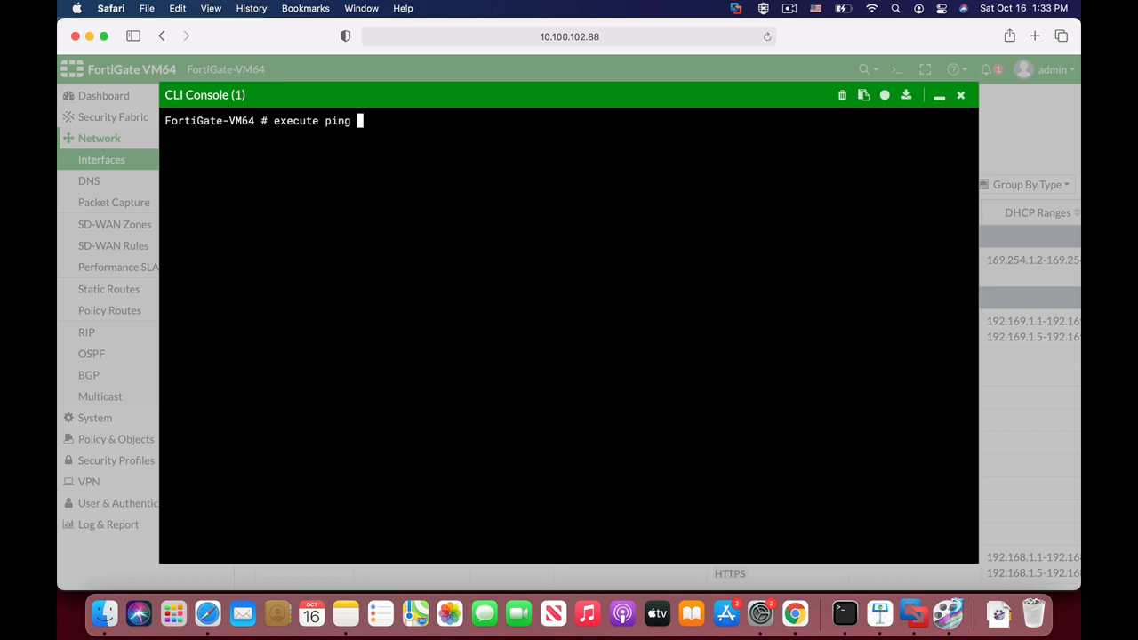
{"action": "type", "text": "192.1"}
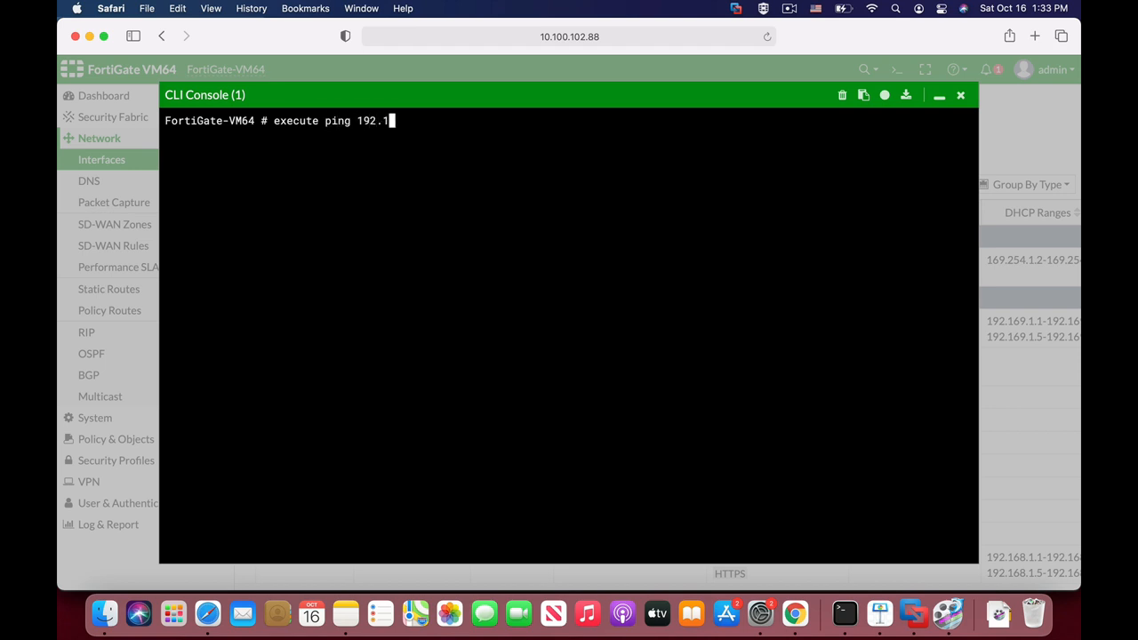
{"action": "type", "text": "68.1."}
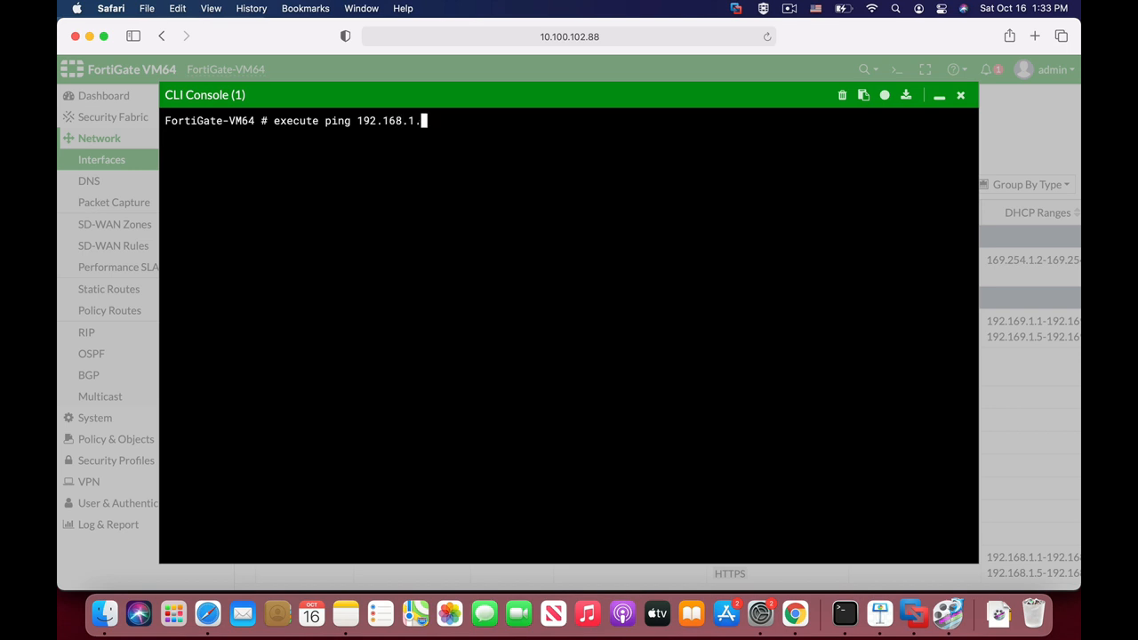
{"action": "key", "text": "enter"}
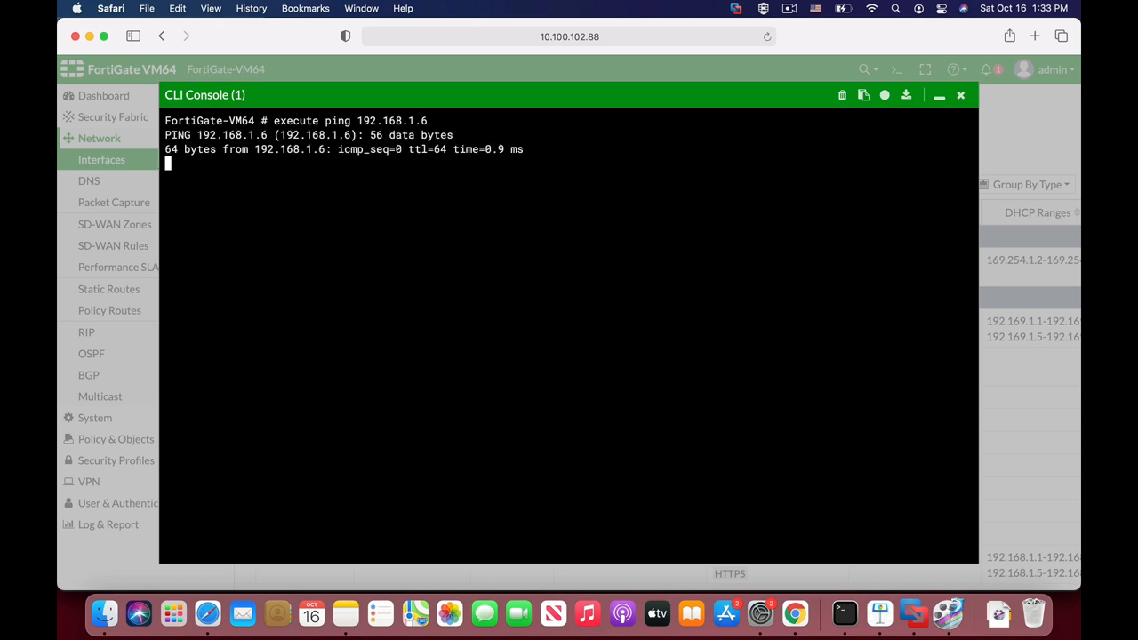